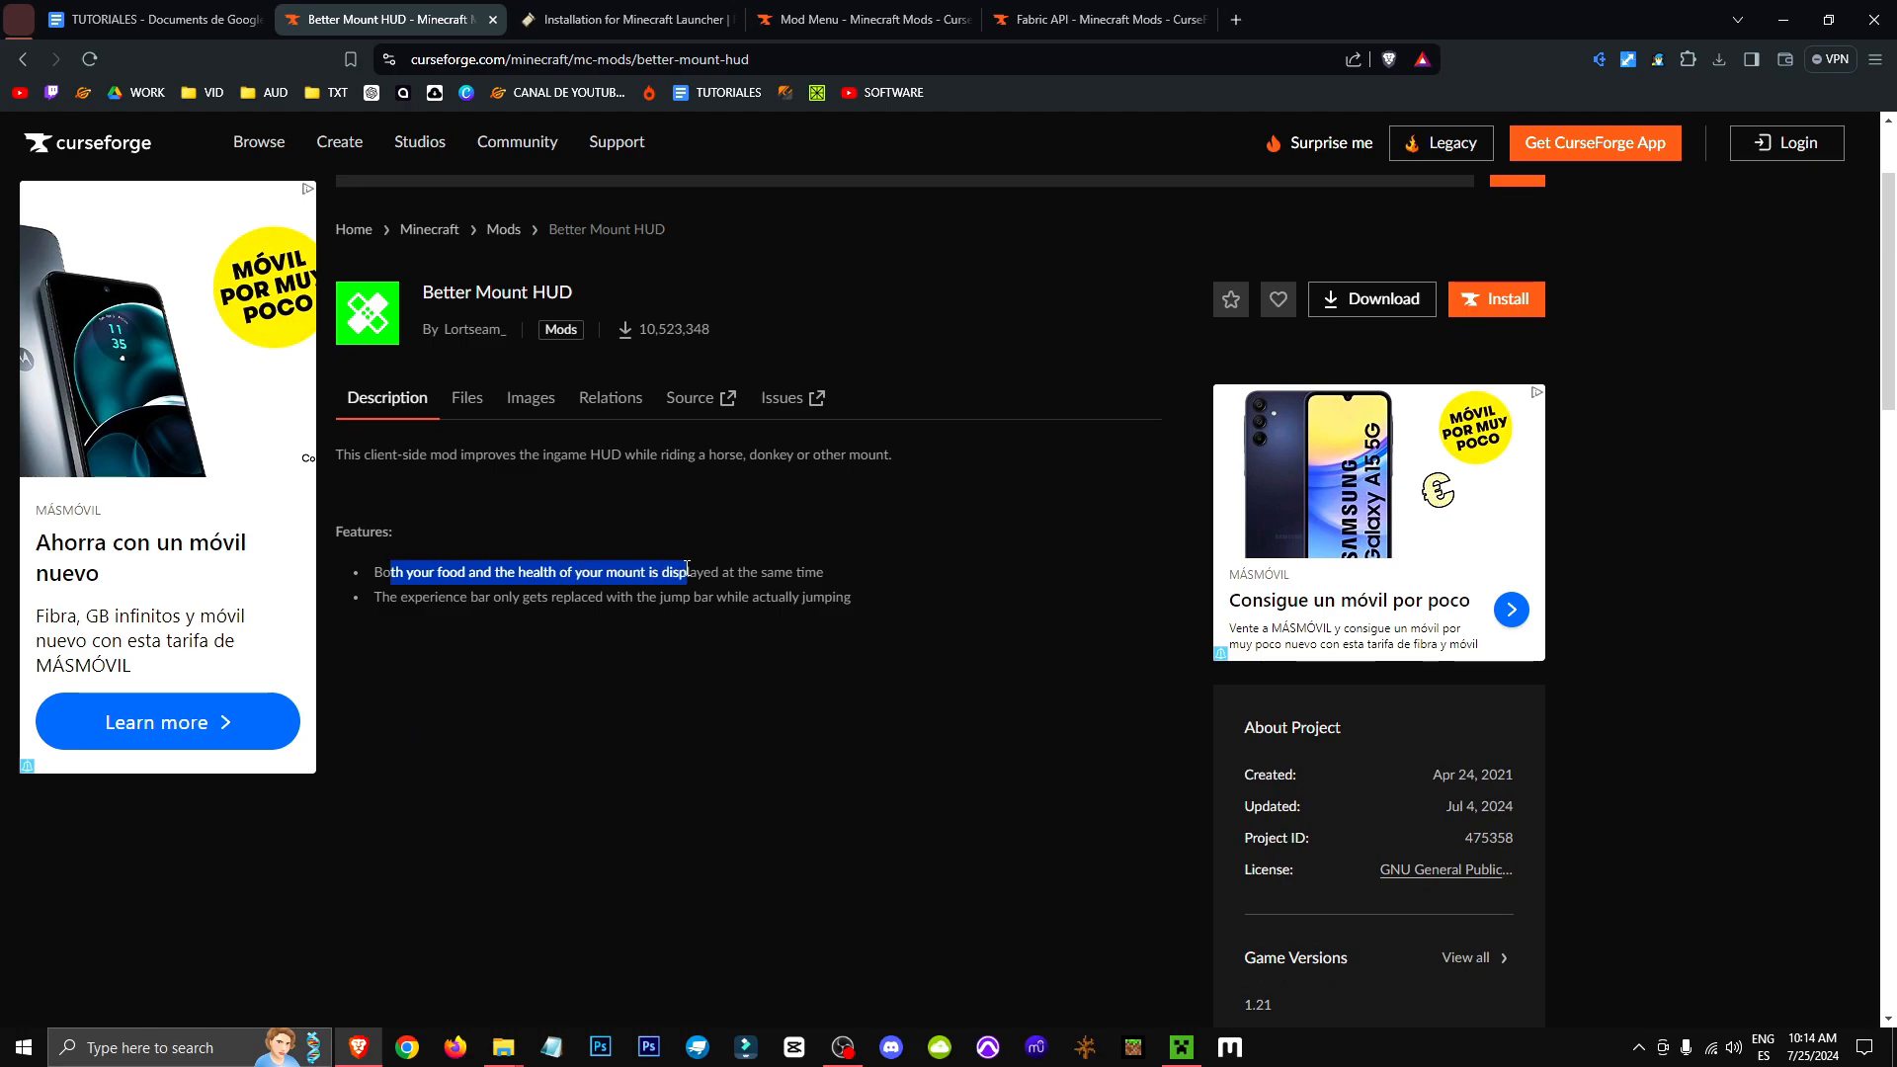
- Filter the mod's files to Fabric and game version 1.20.1 and download that jar directly
left_click(812, 595)
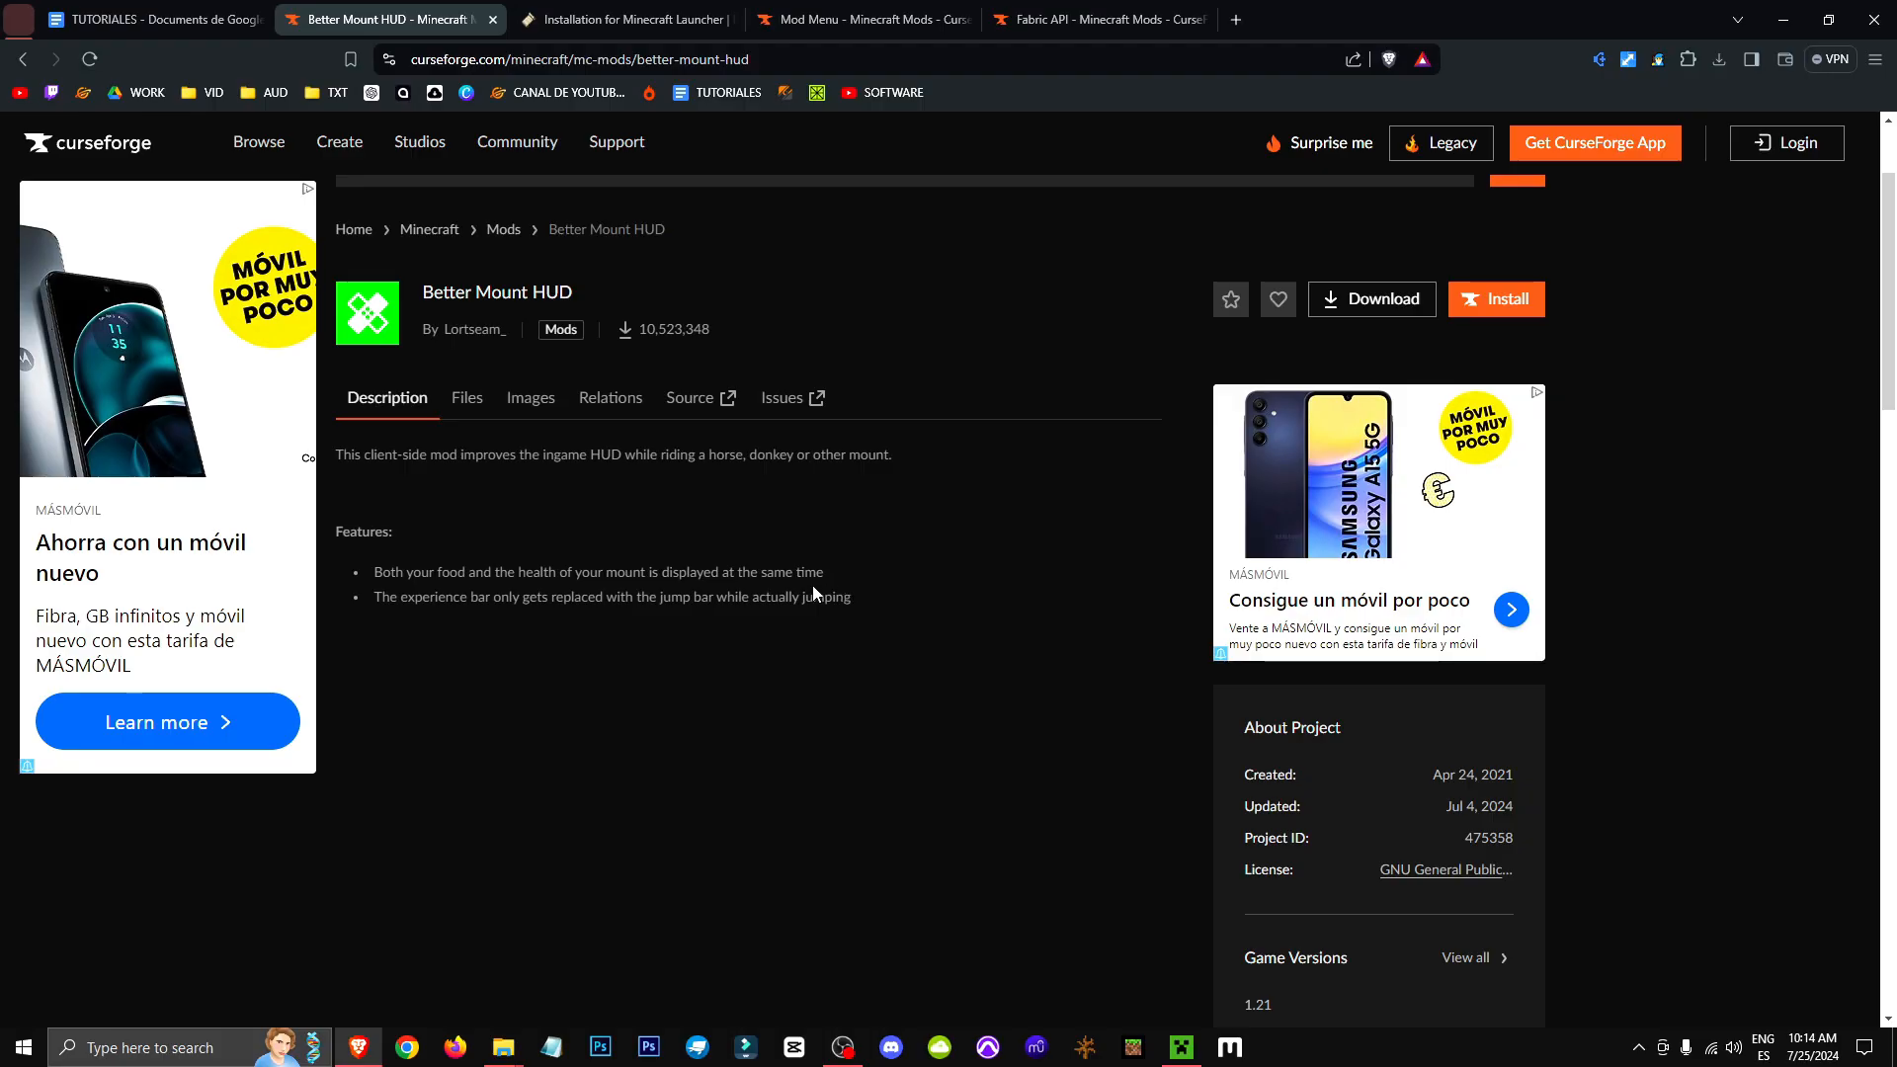
left_click_drag(375, 597, 648, 597)
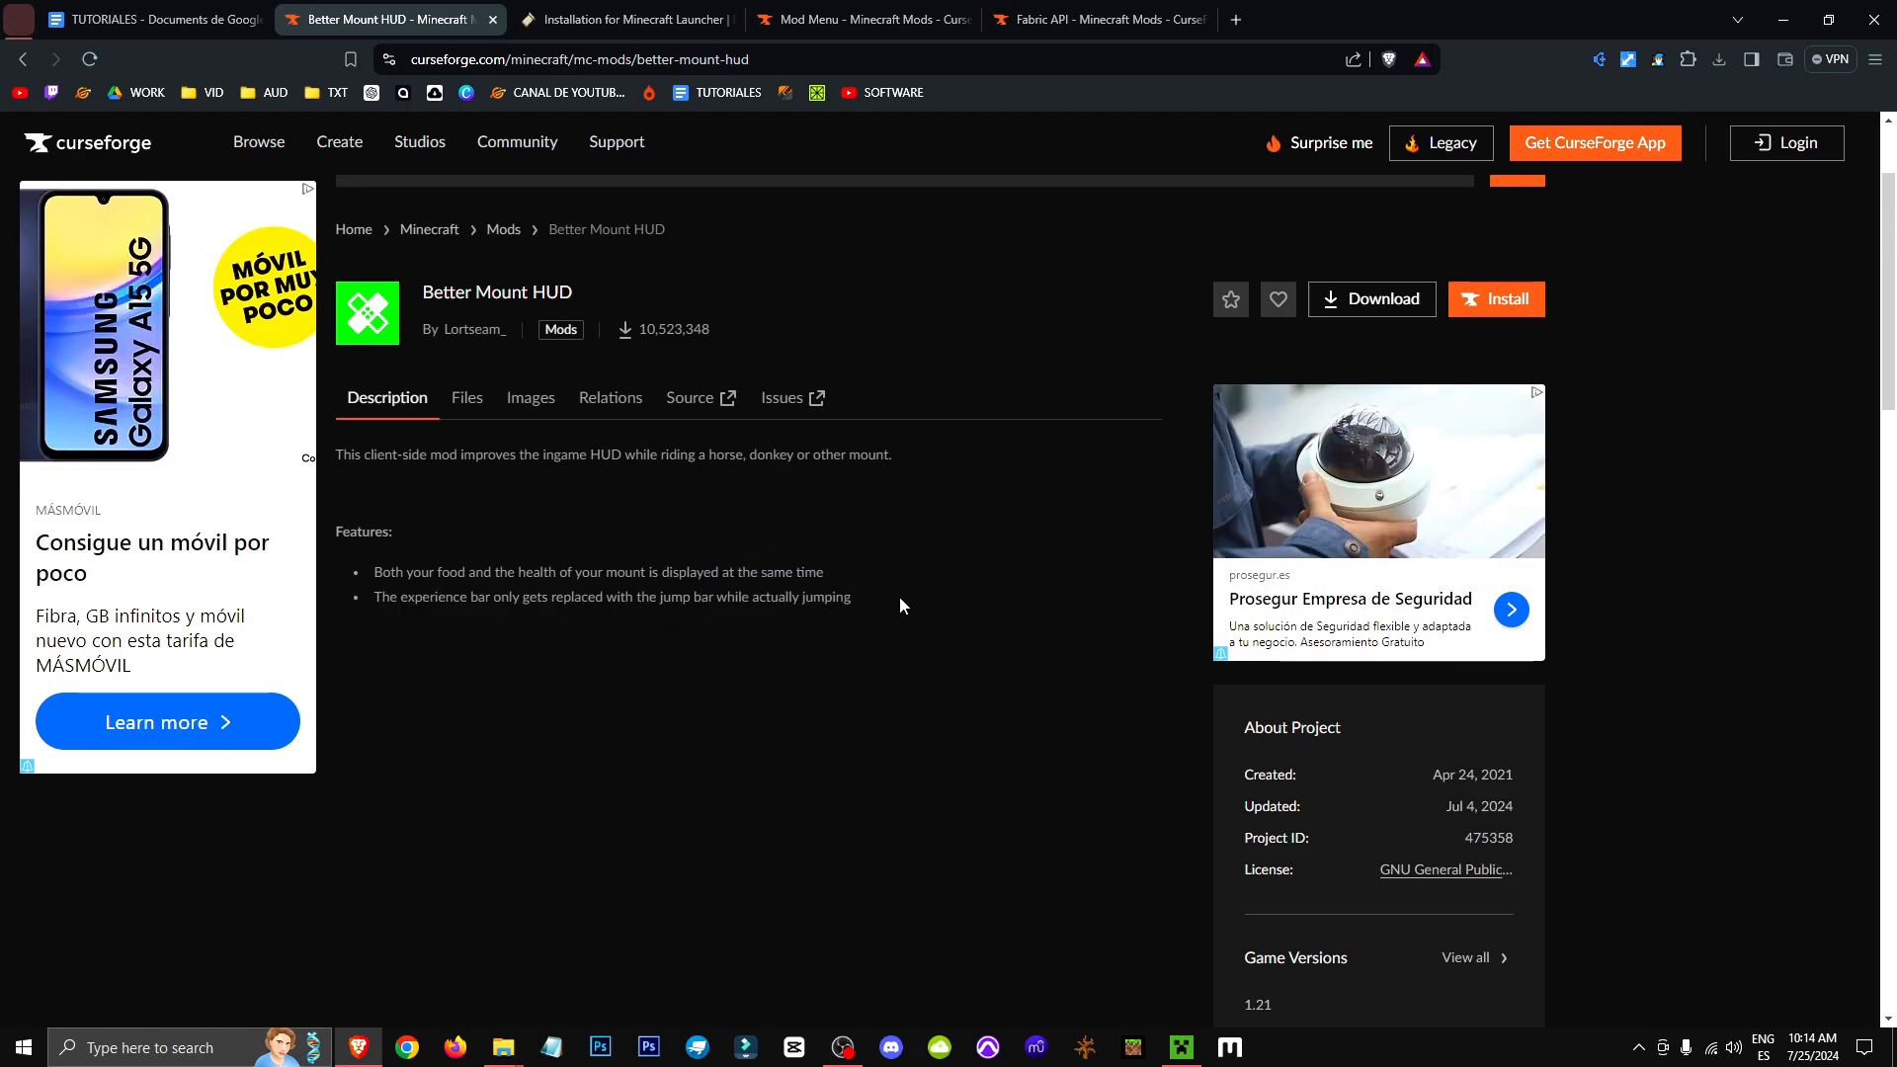
mouse_move(778, 555)
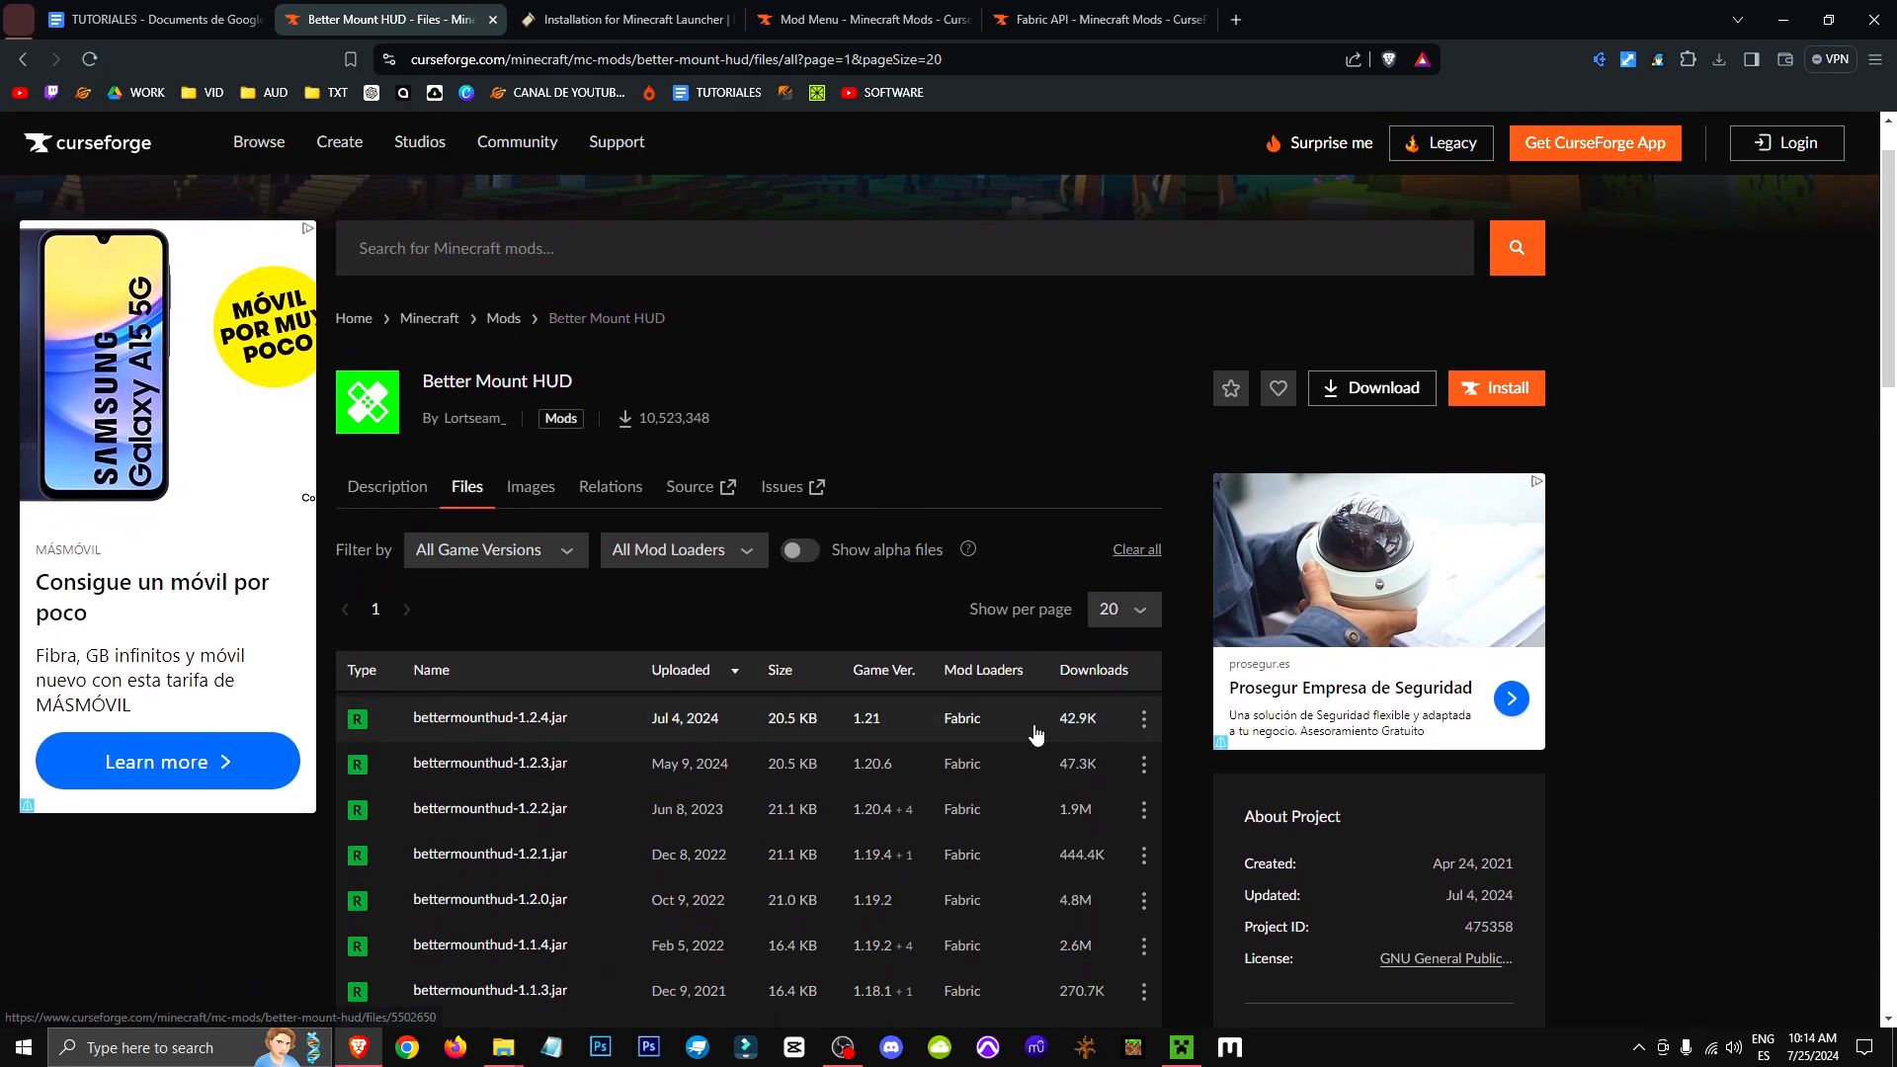
left_click(682, 549)
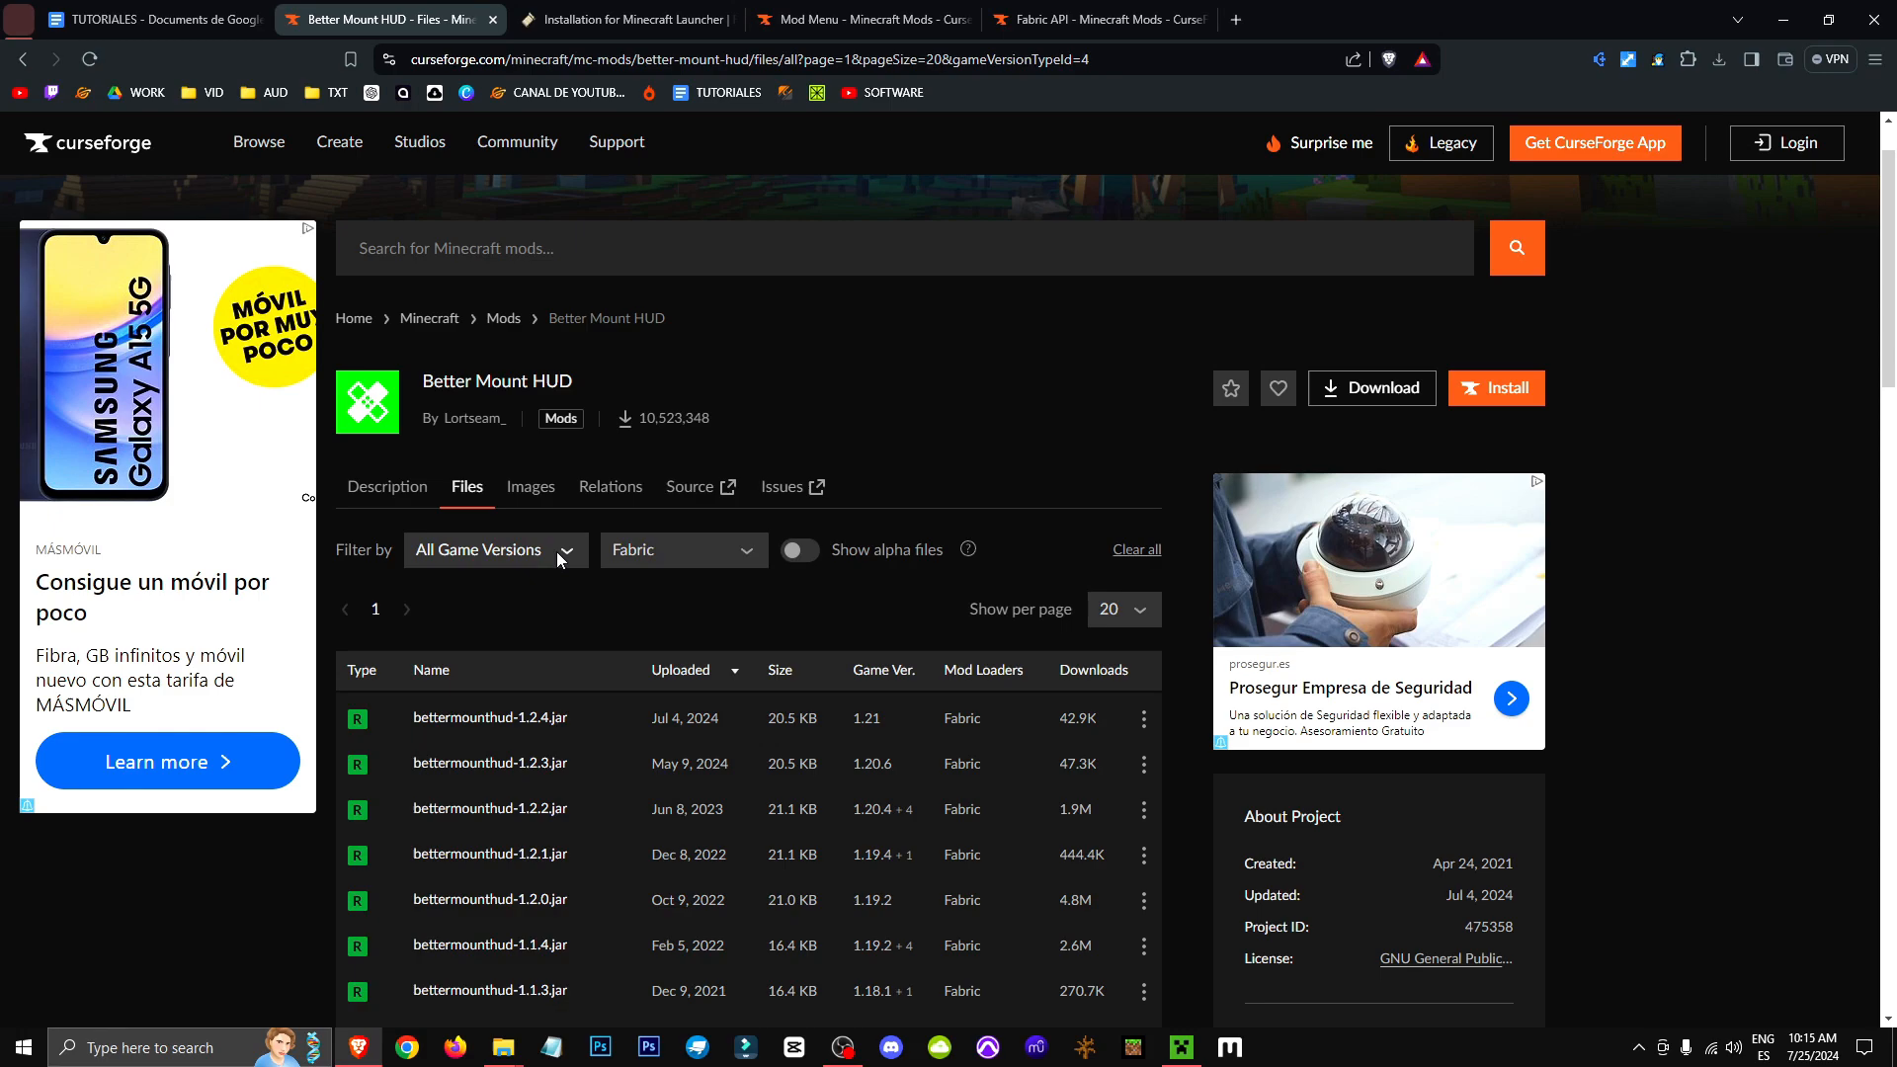
left_click(494, 549)
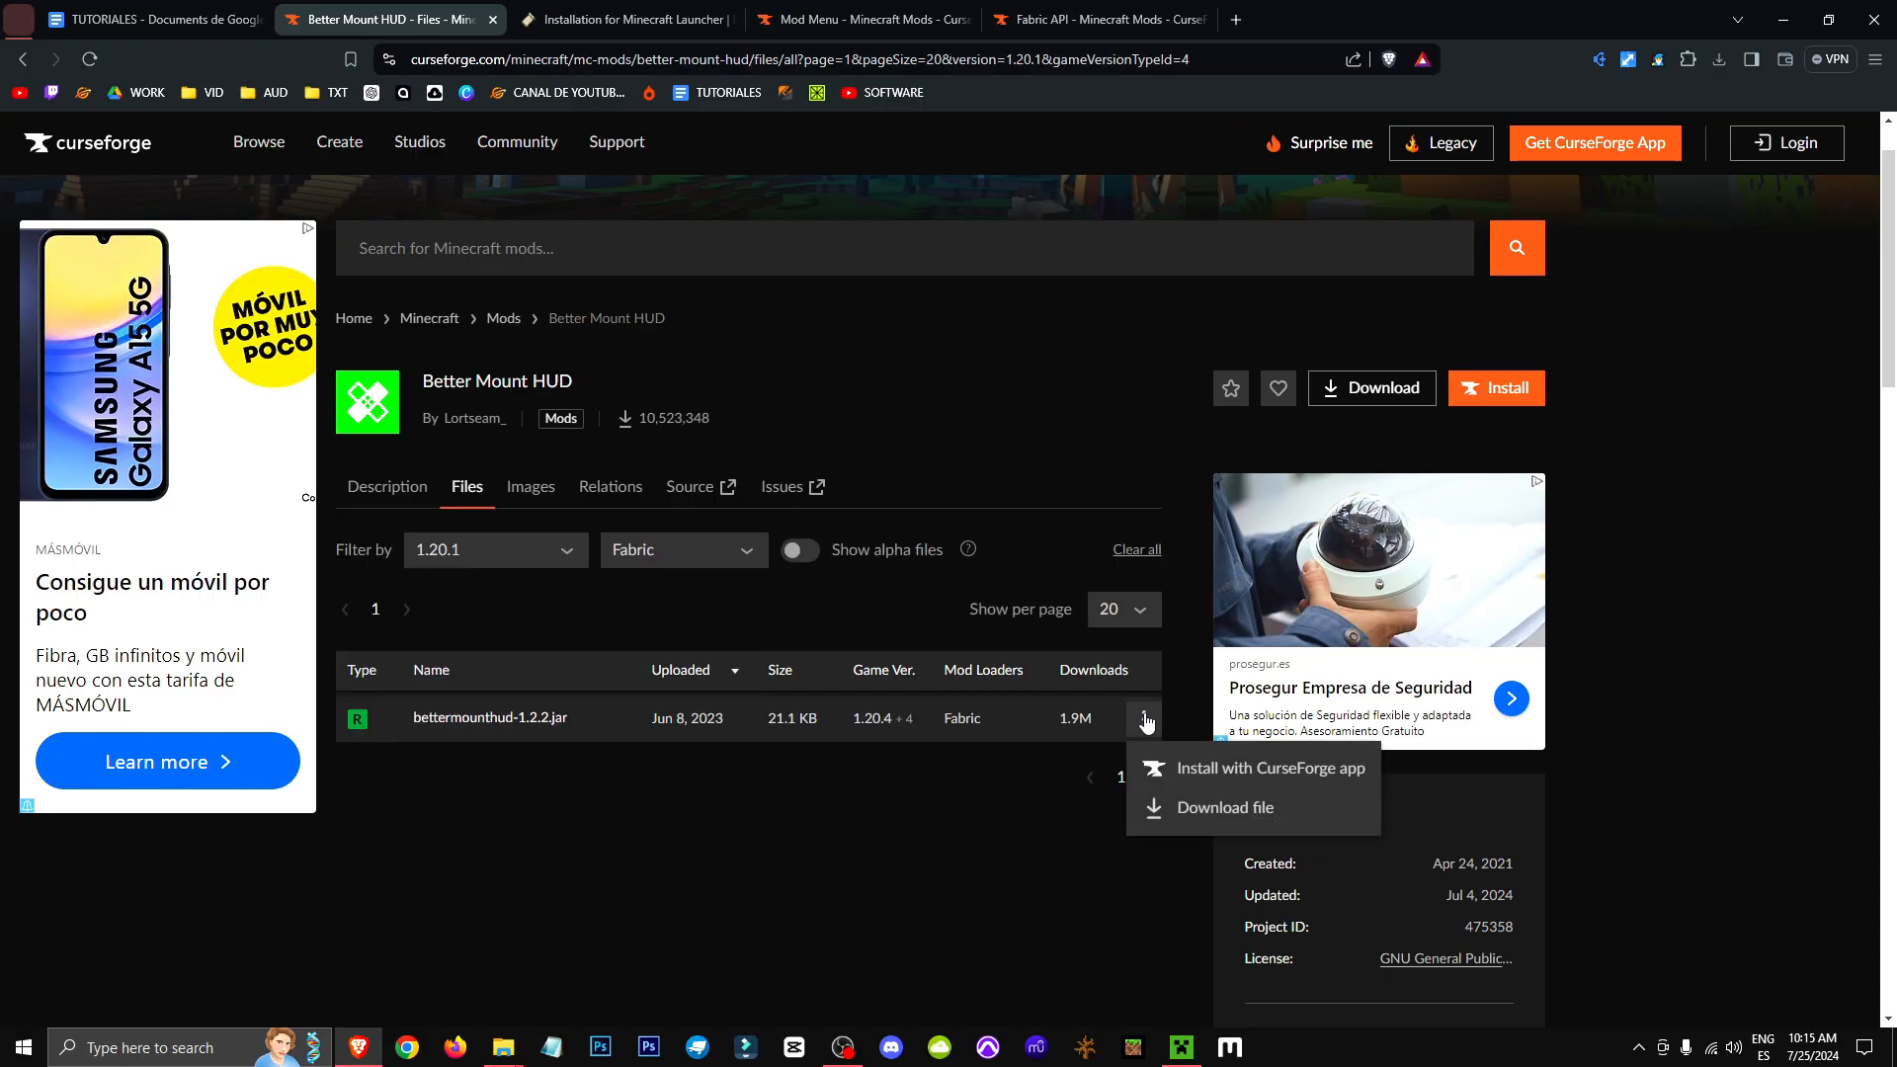
left_click(1220, 806)
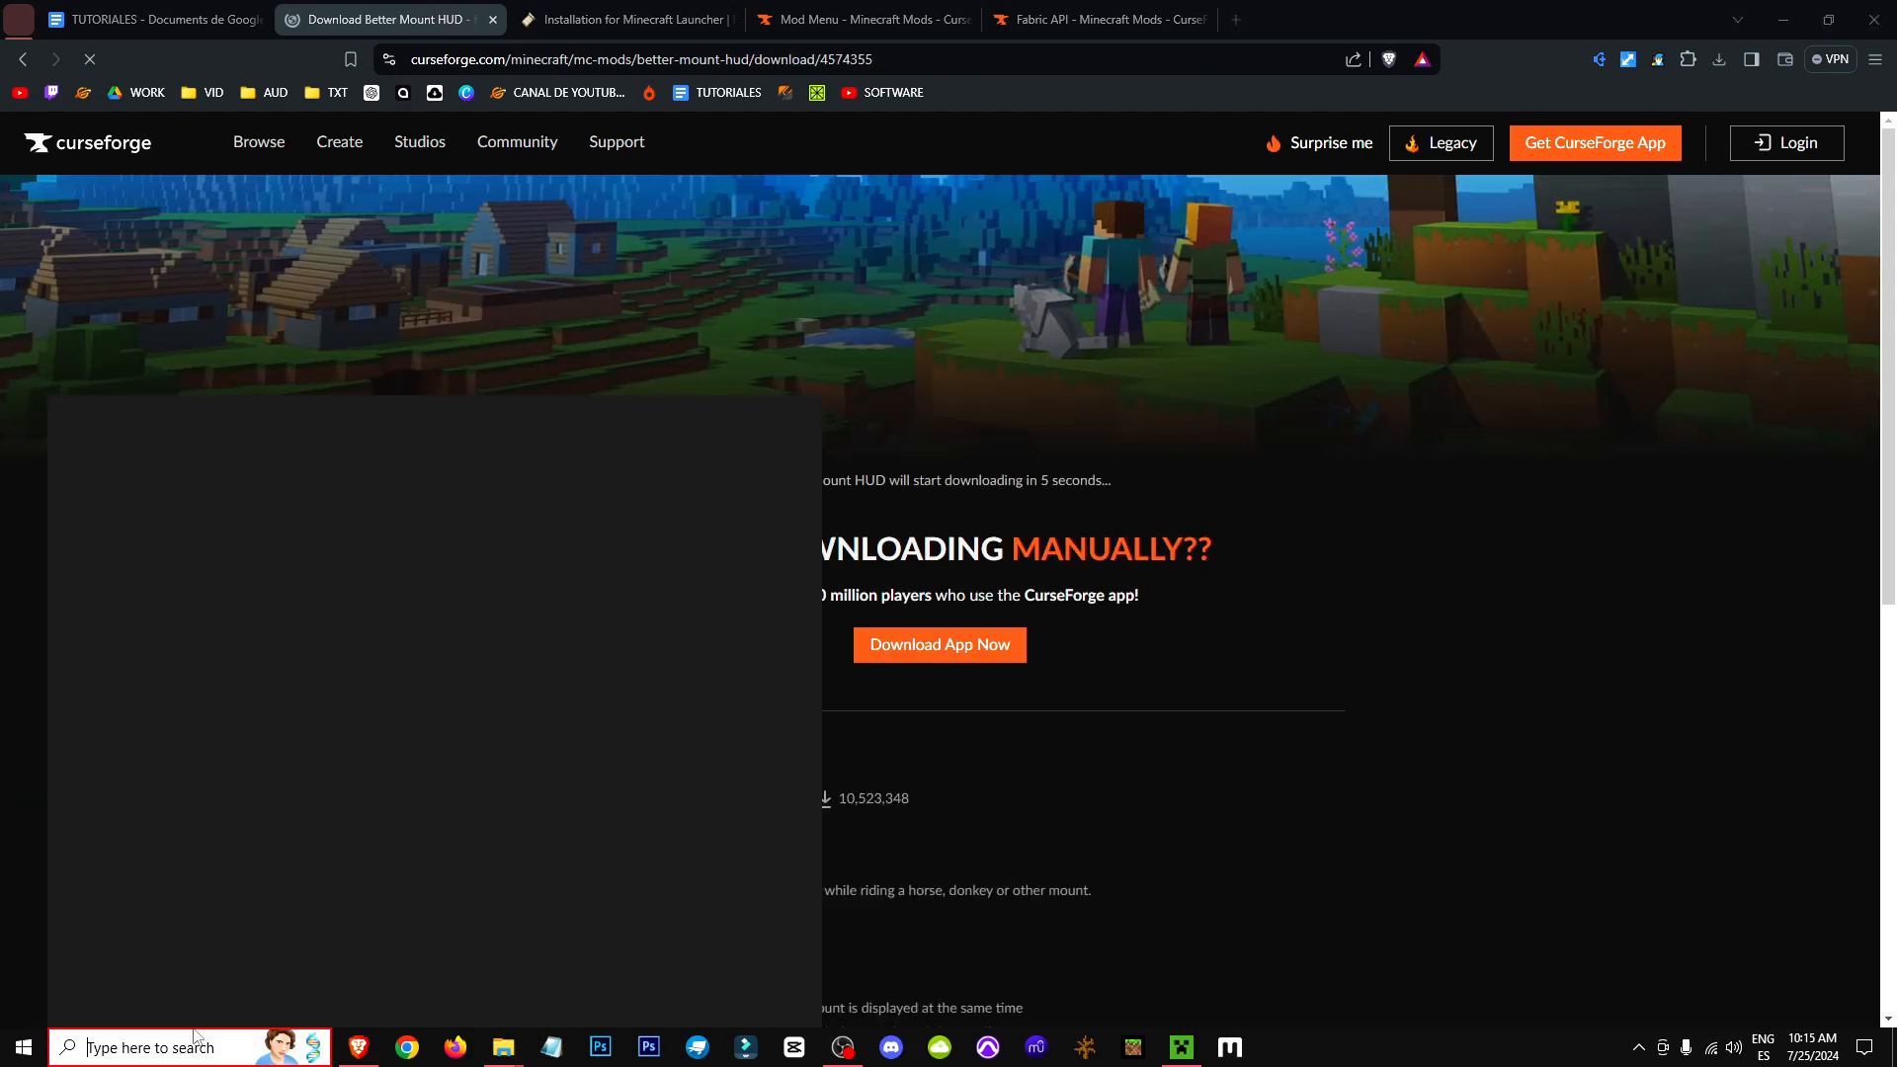
- Locate %appdata% via Windows search and enter the .minecraft folder in the Save dialog
left_click(181, 1047)
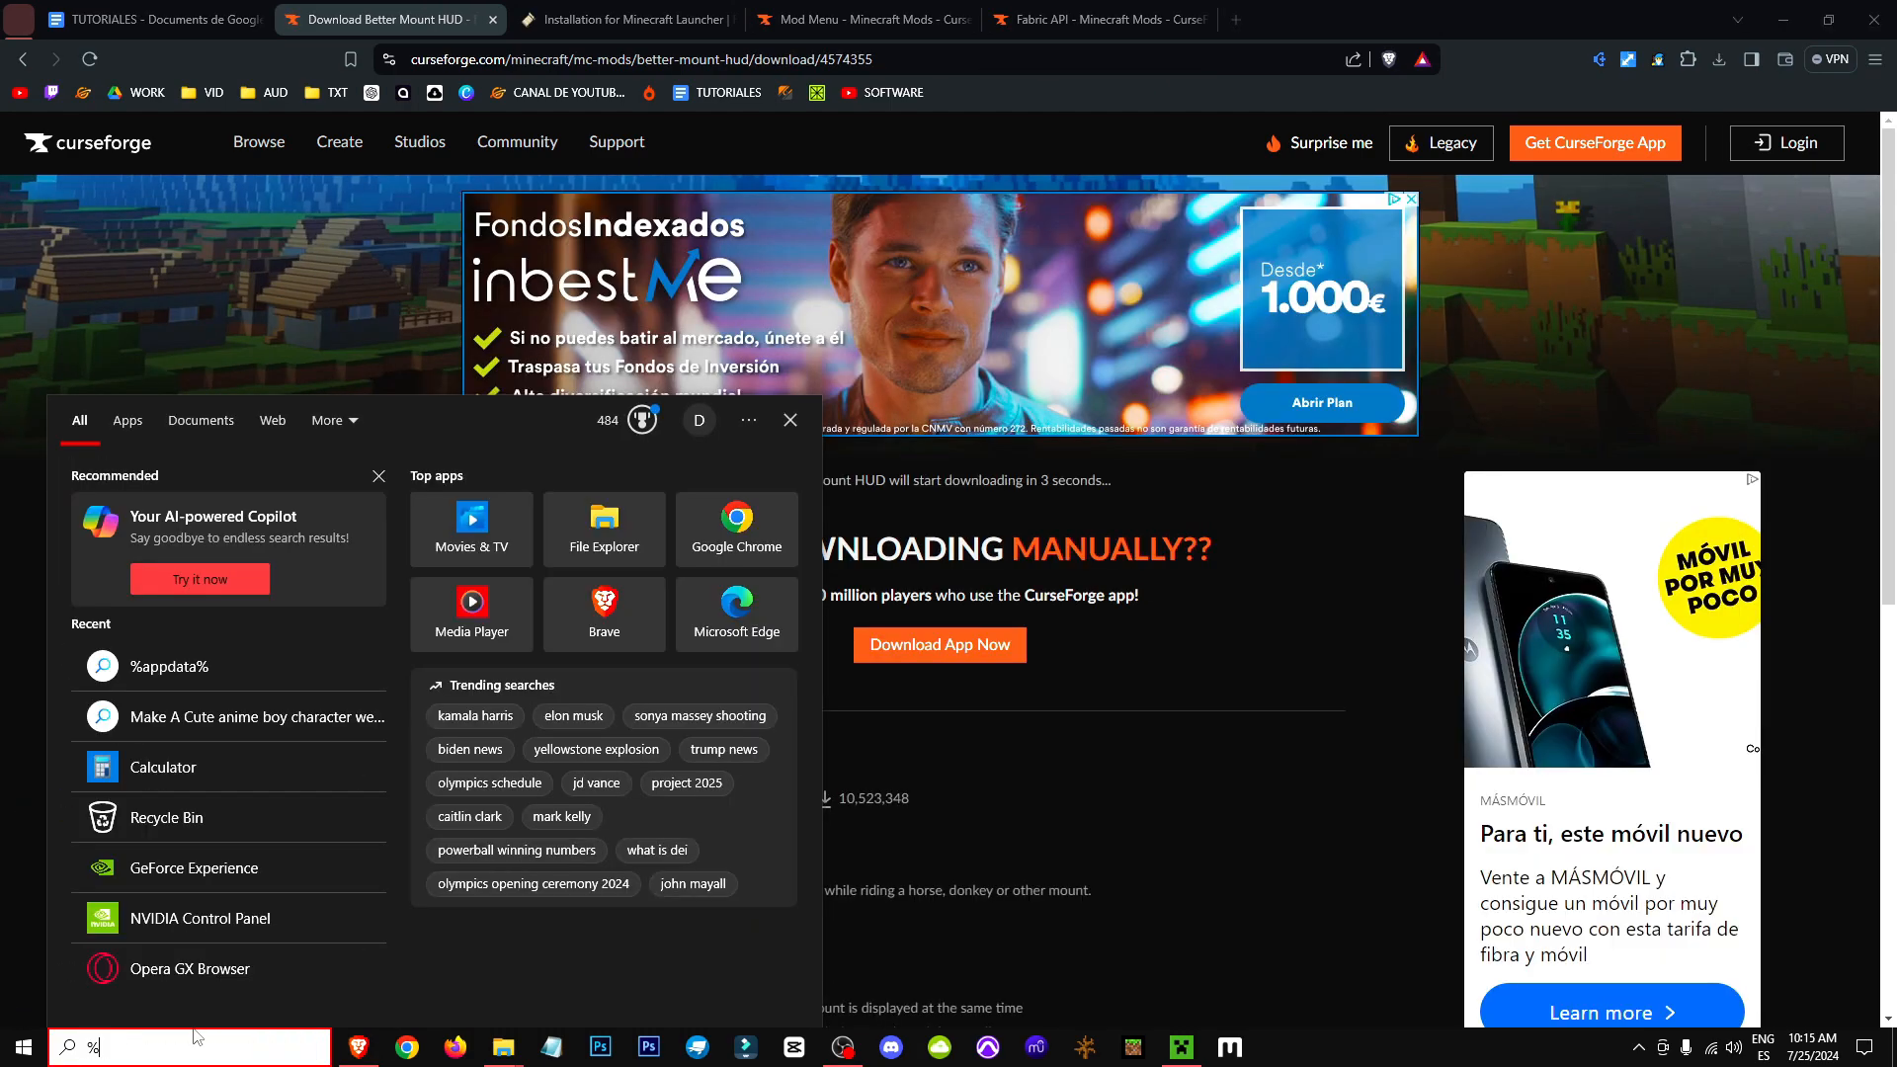
type("appdata%")
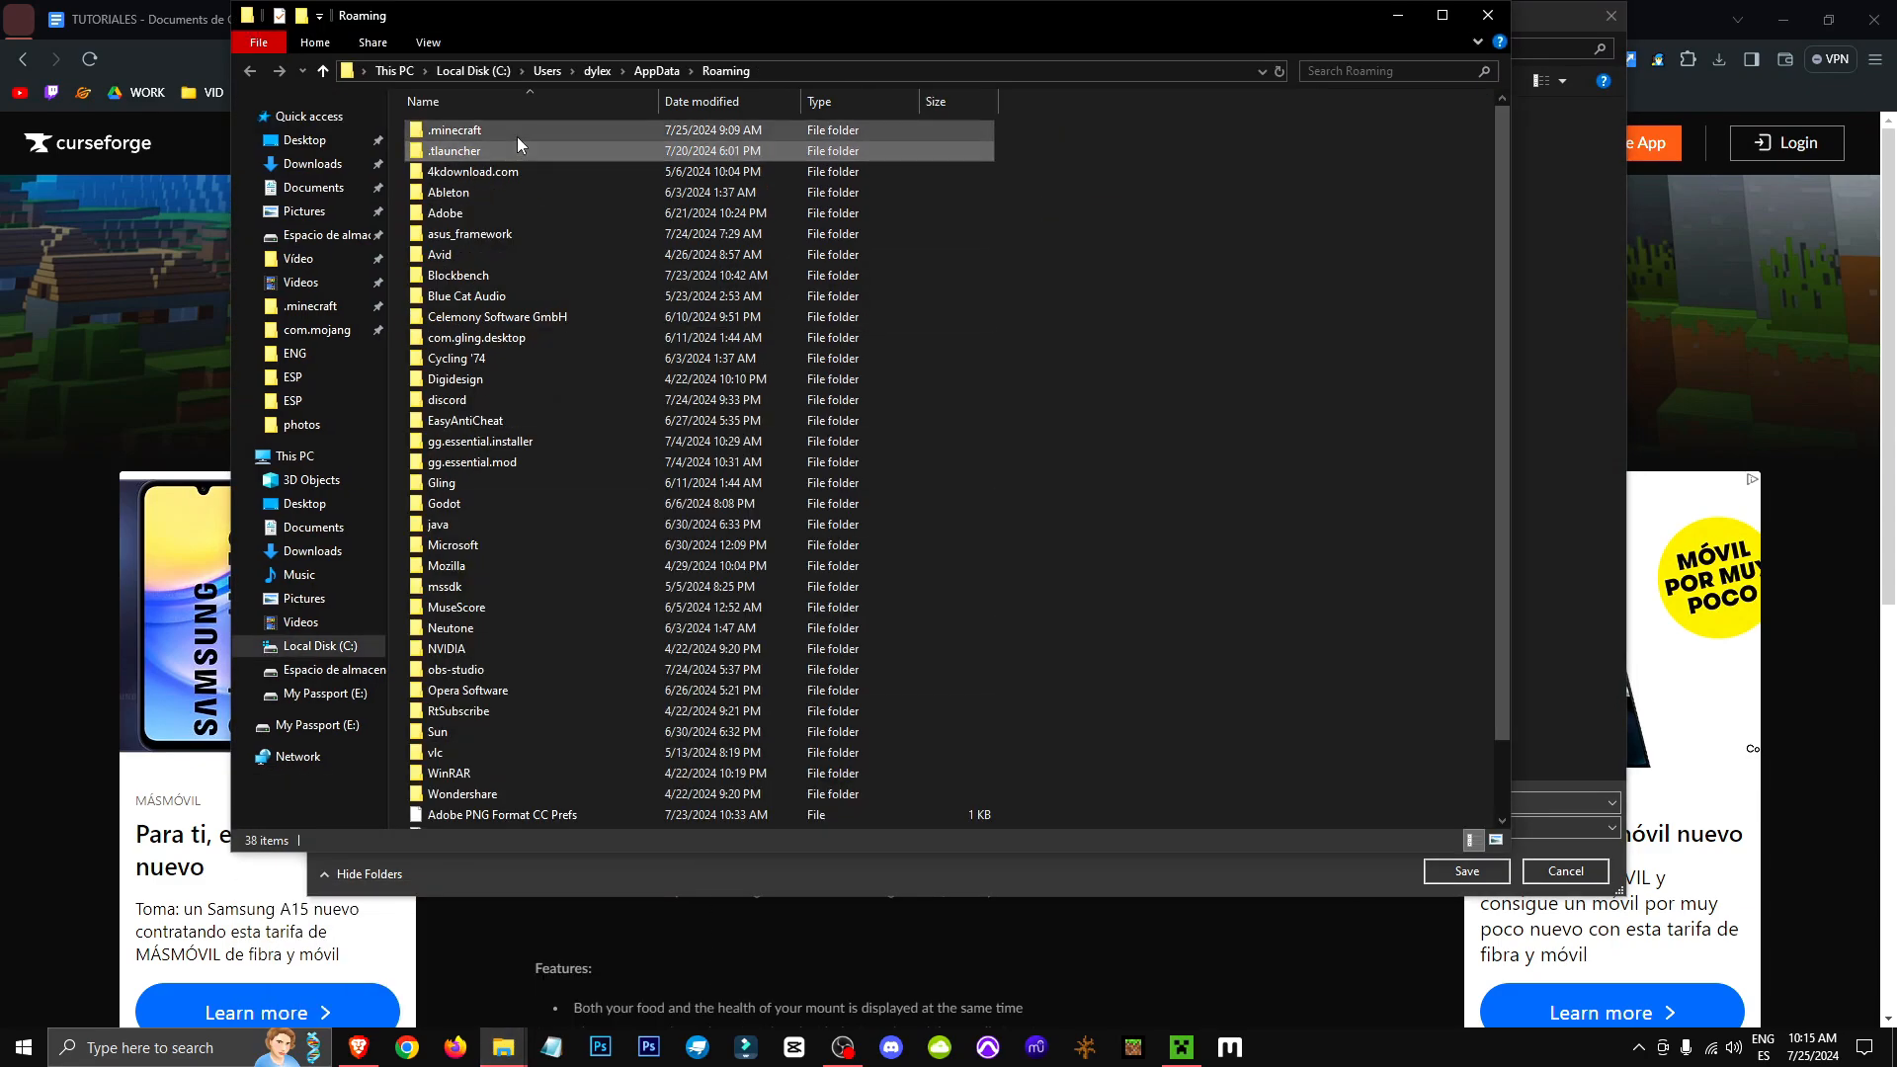
double_click(454, 130)
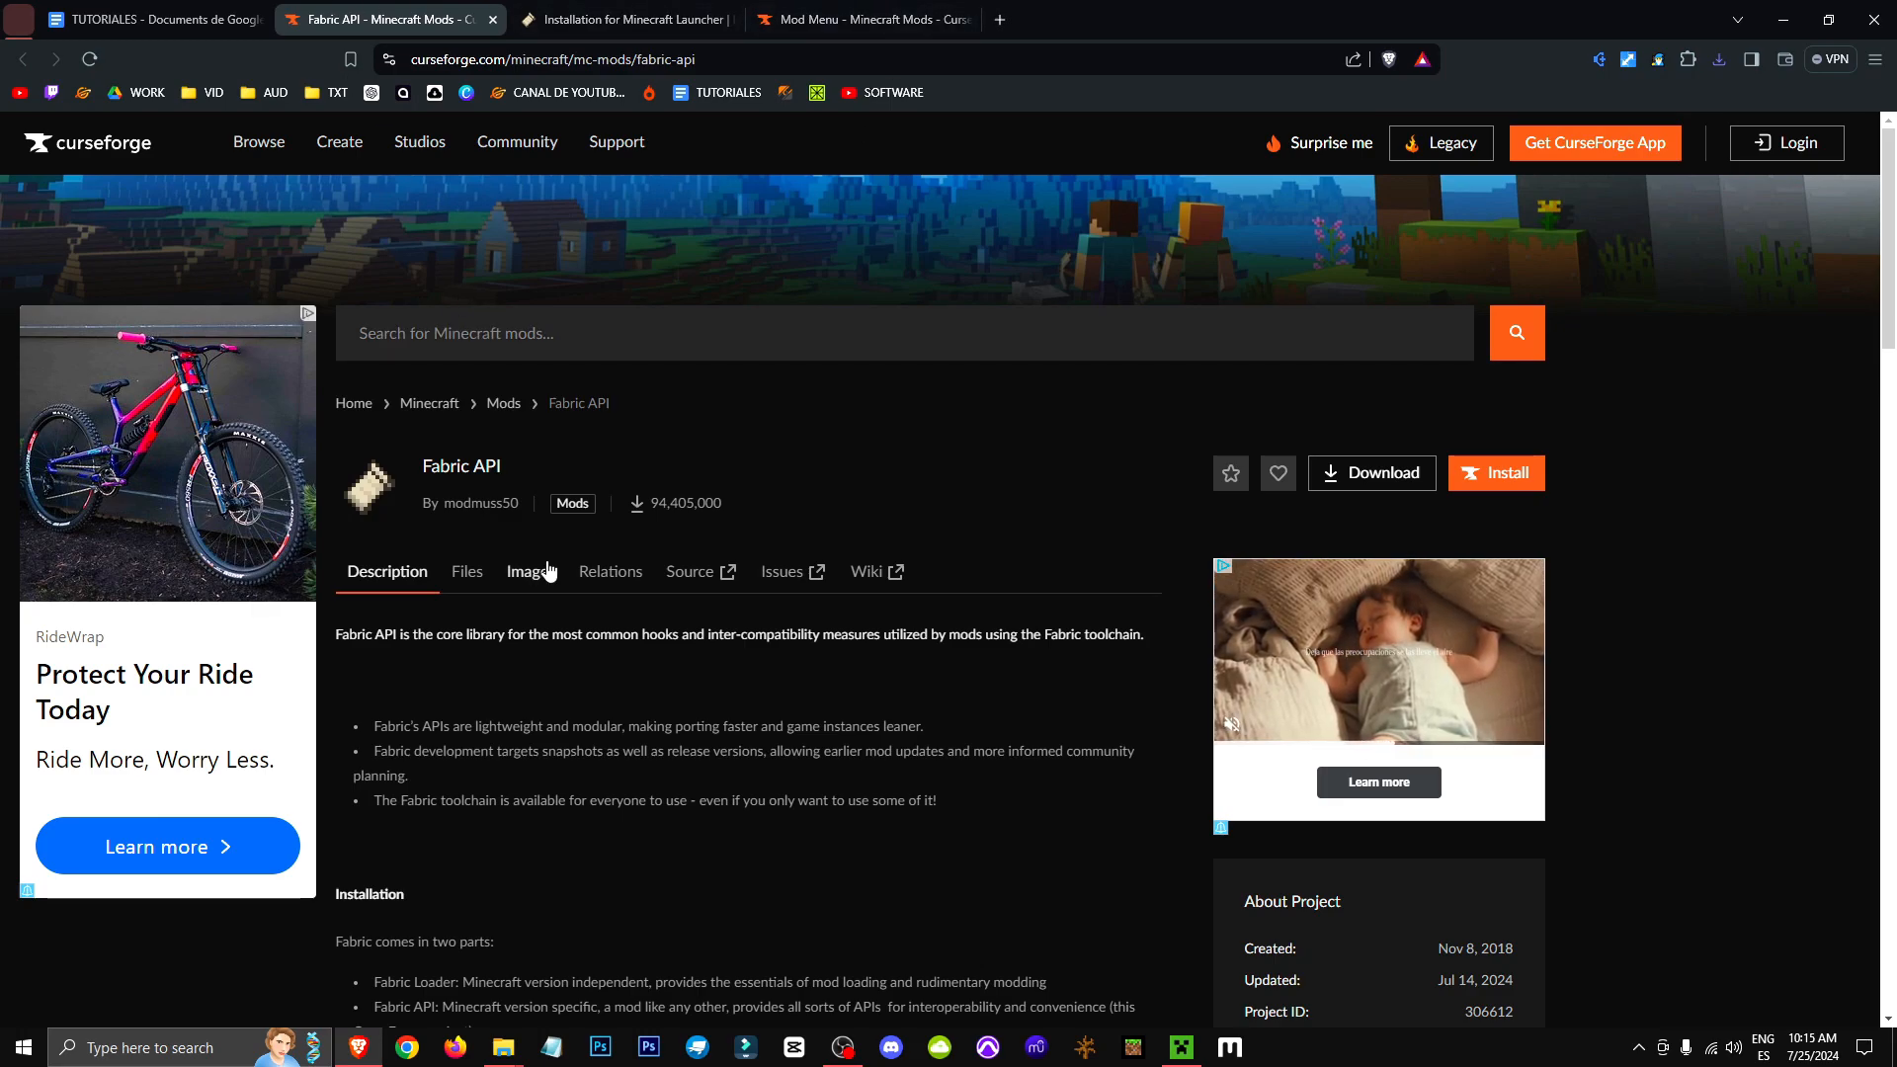
- View the Fabric API downloadable files, then close that page to reveal the Mod Menu page
left_click(466, 571)
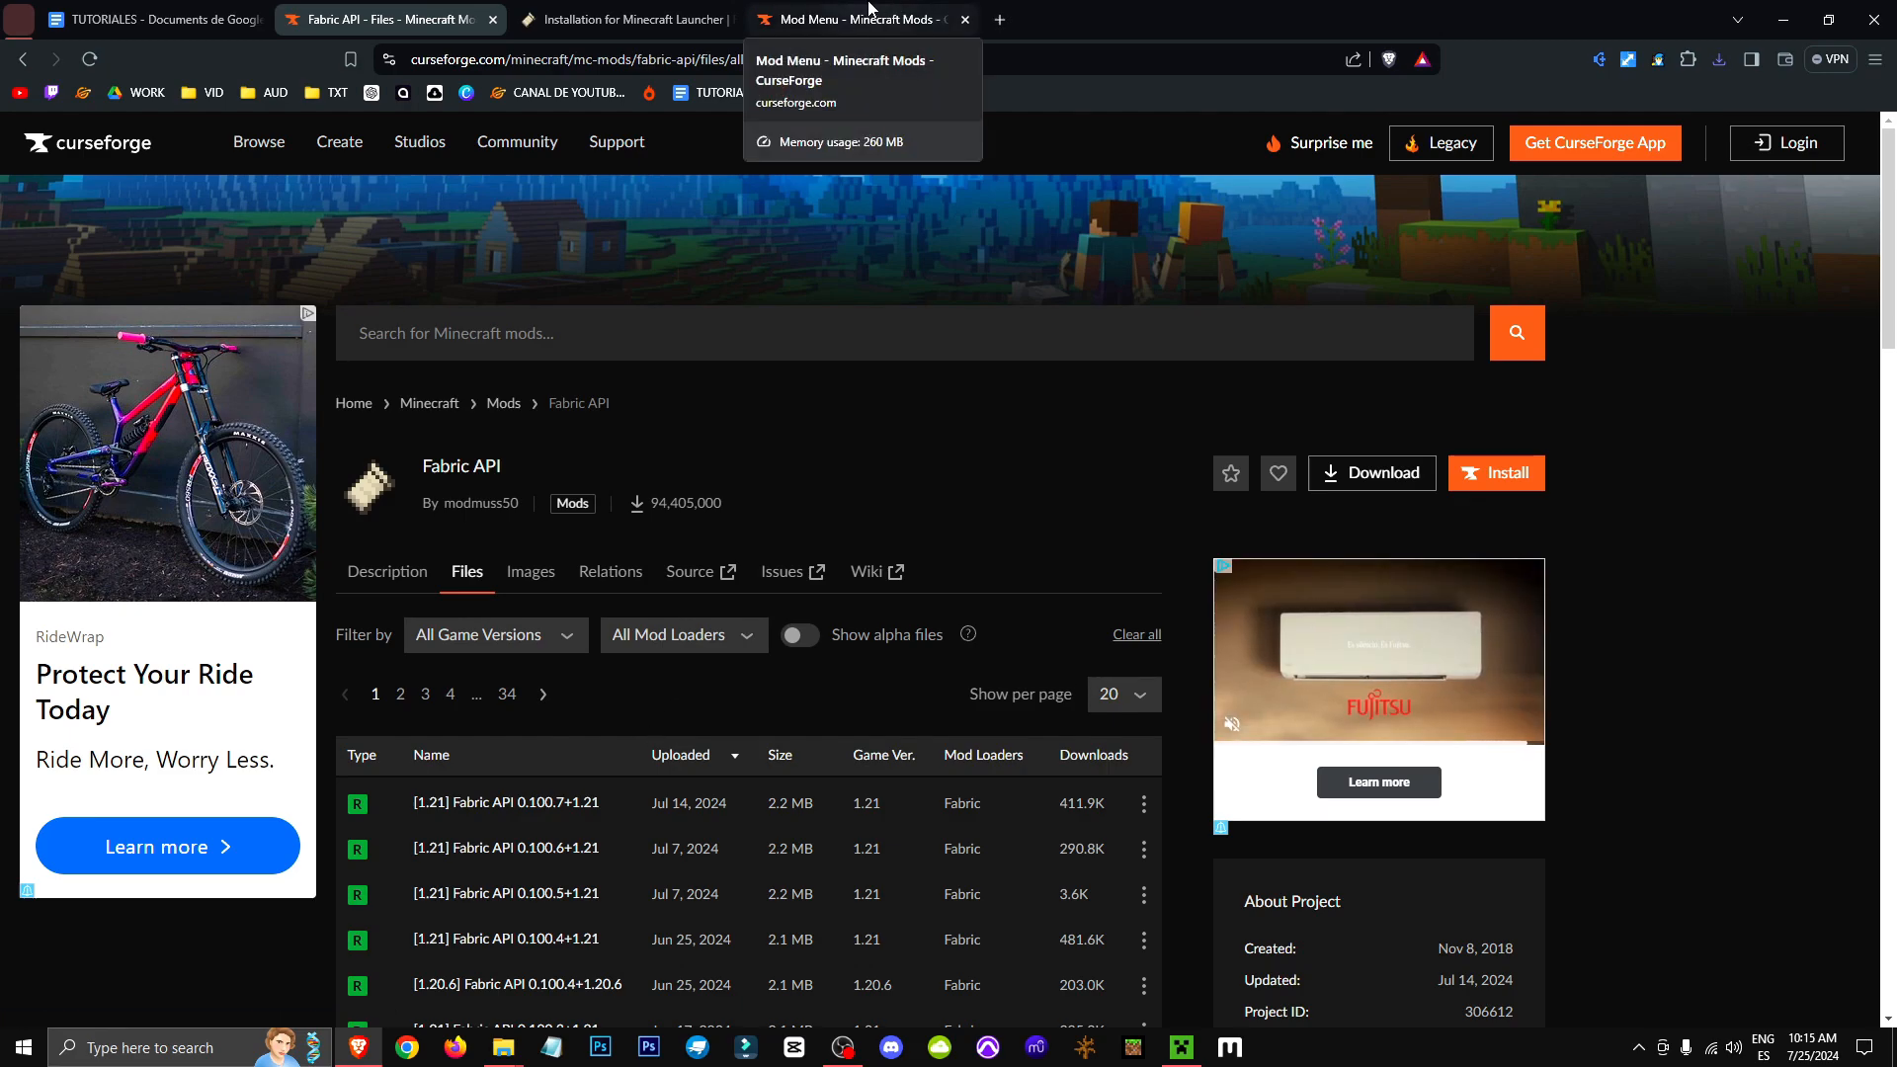
left_click(619, 19)
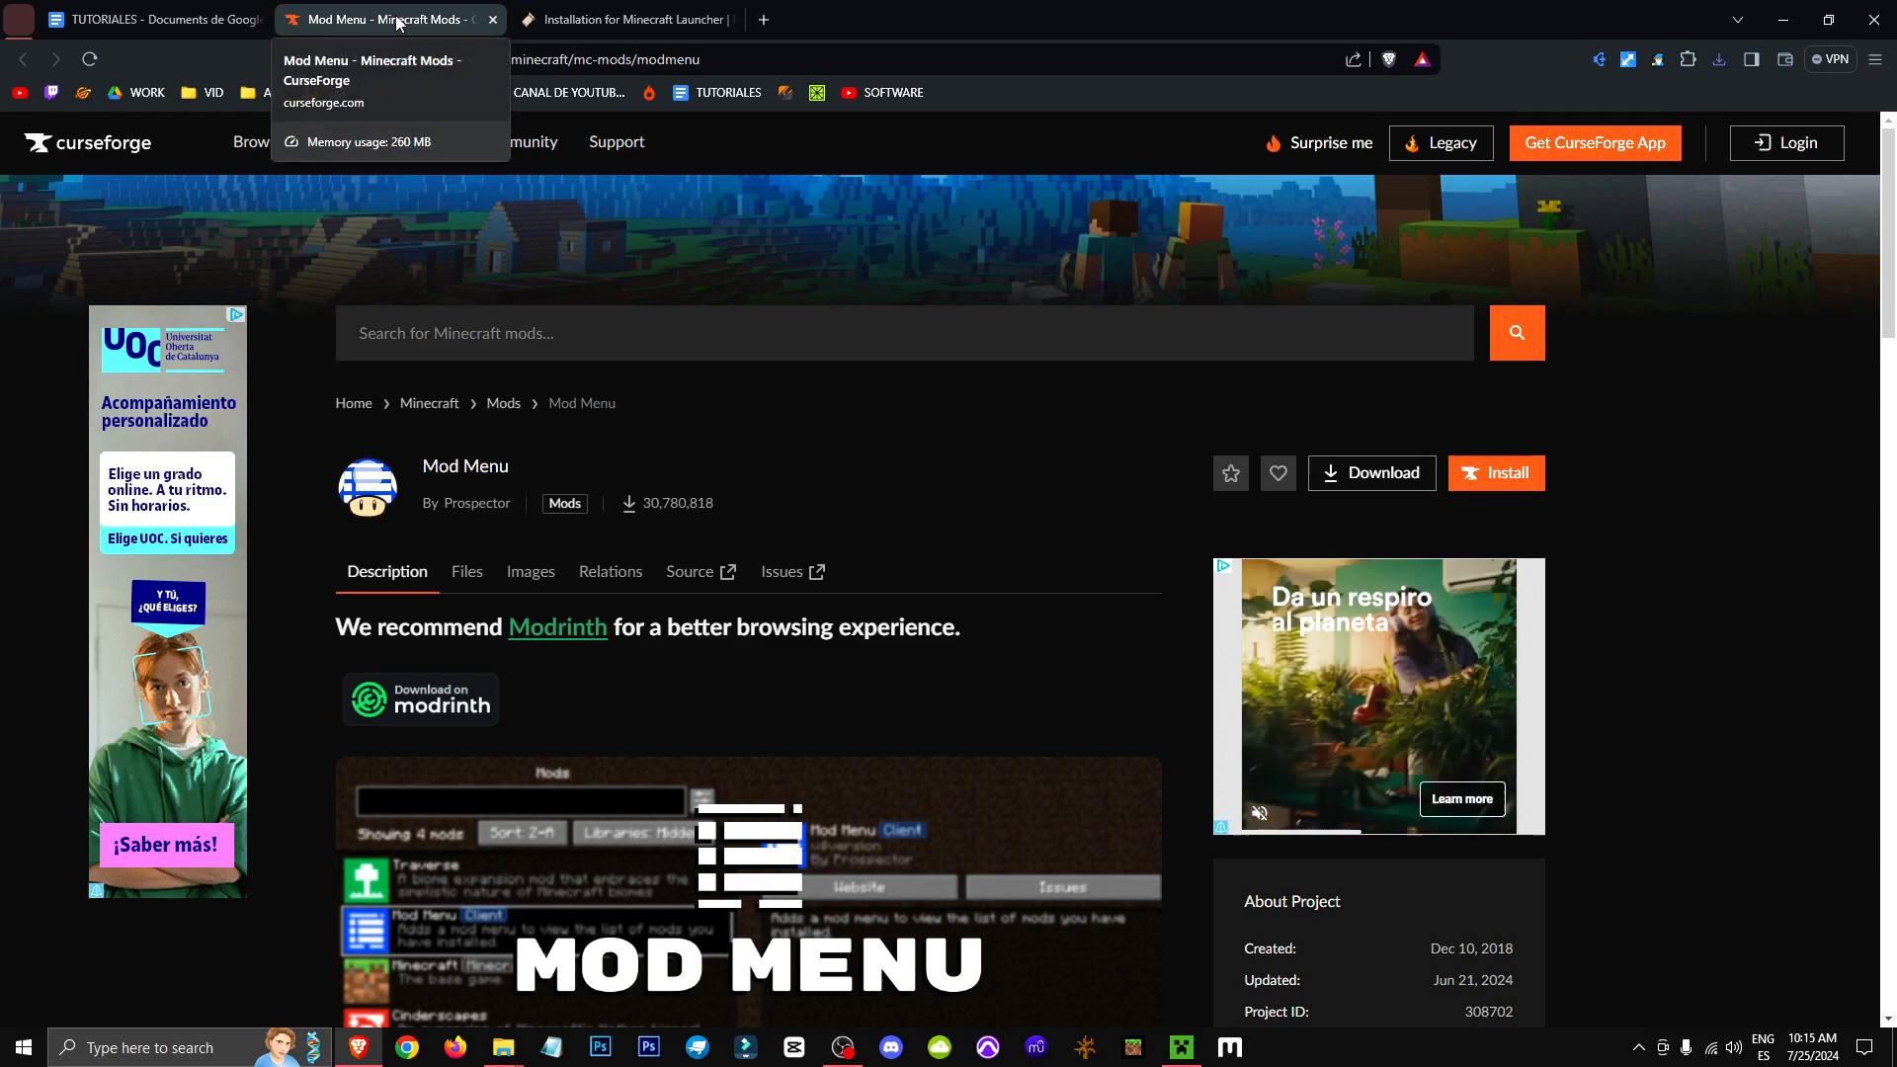
scroll("down", 3)
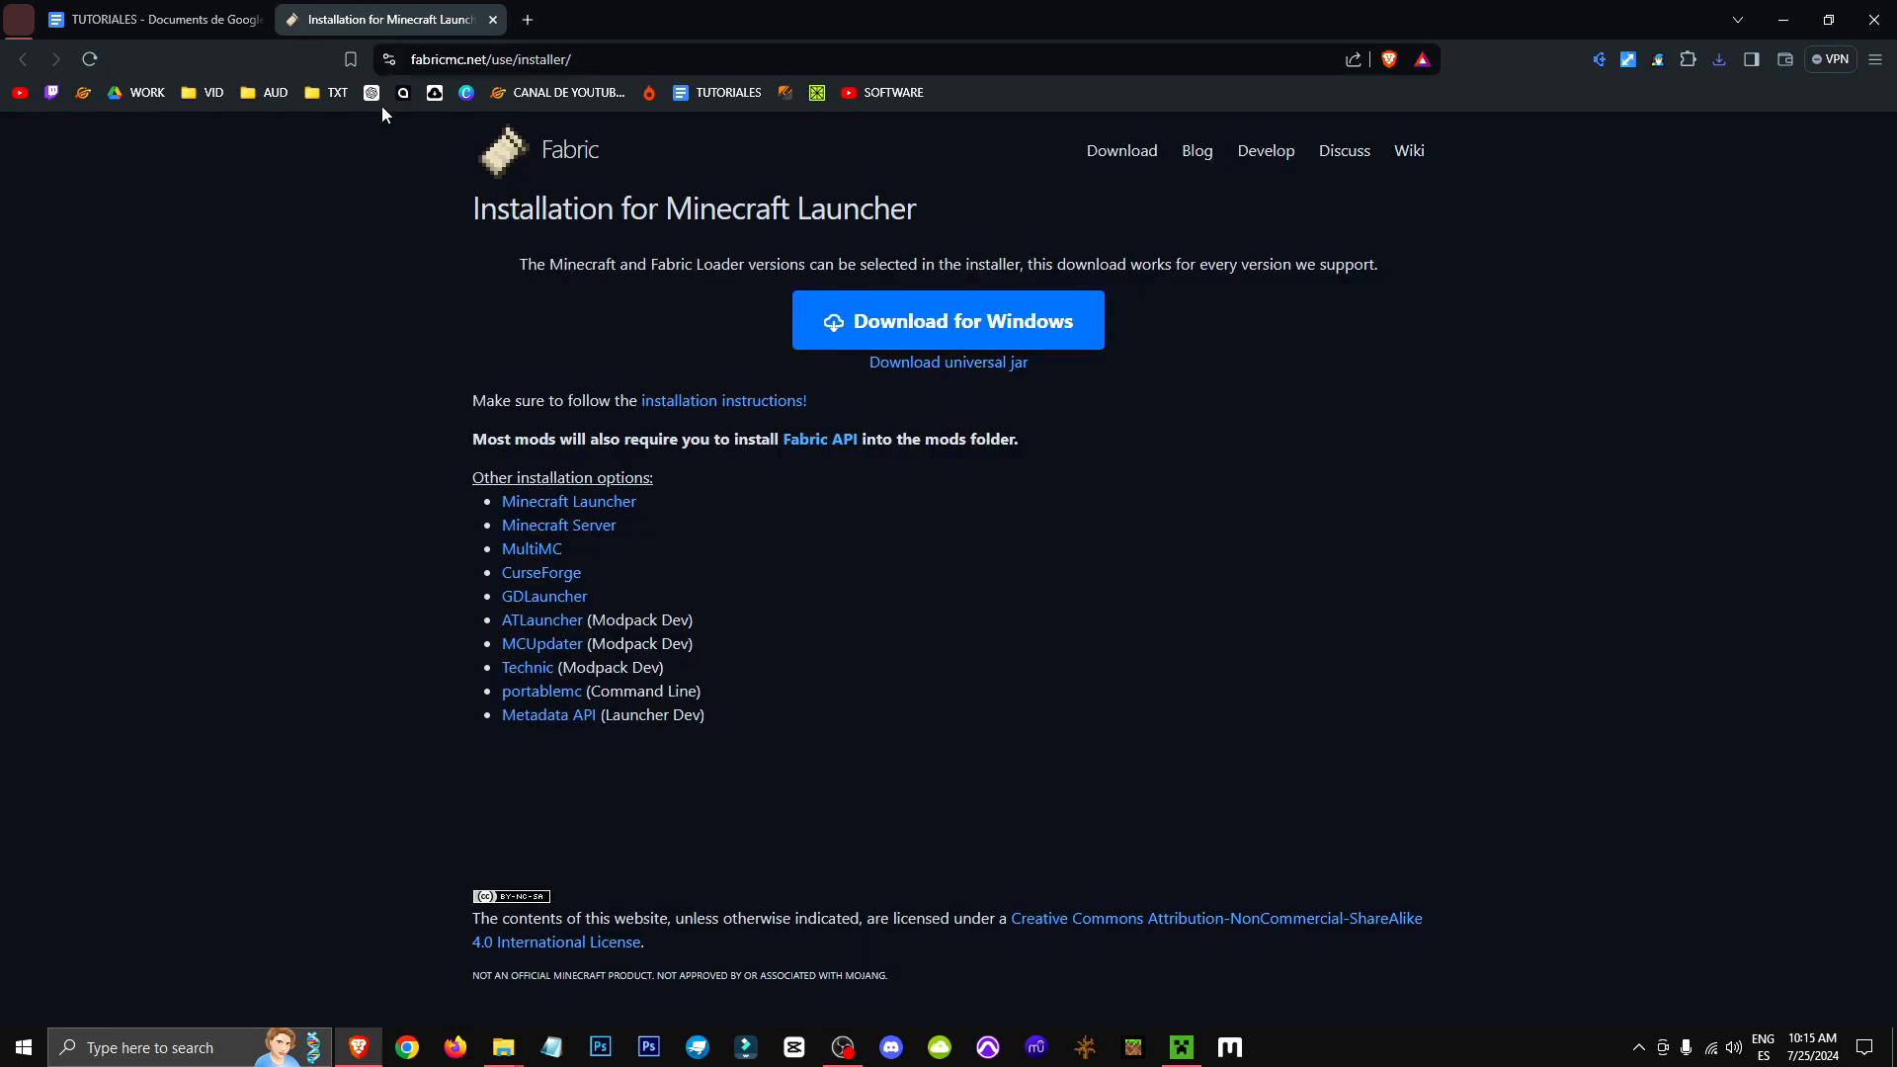
mouse_move(630, 432)
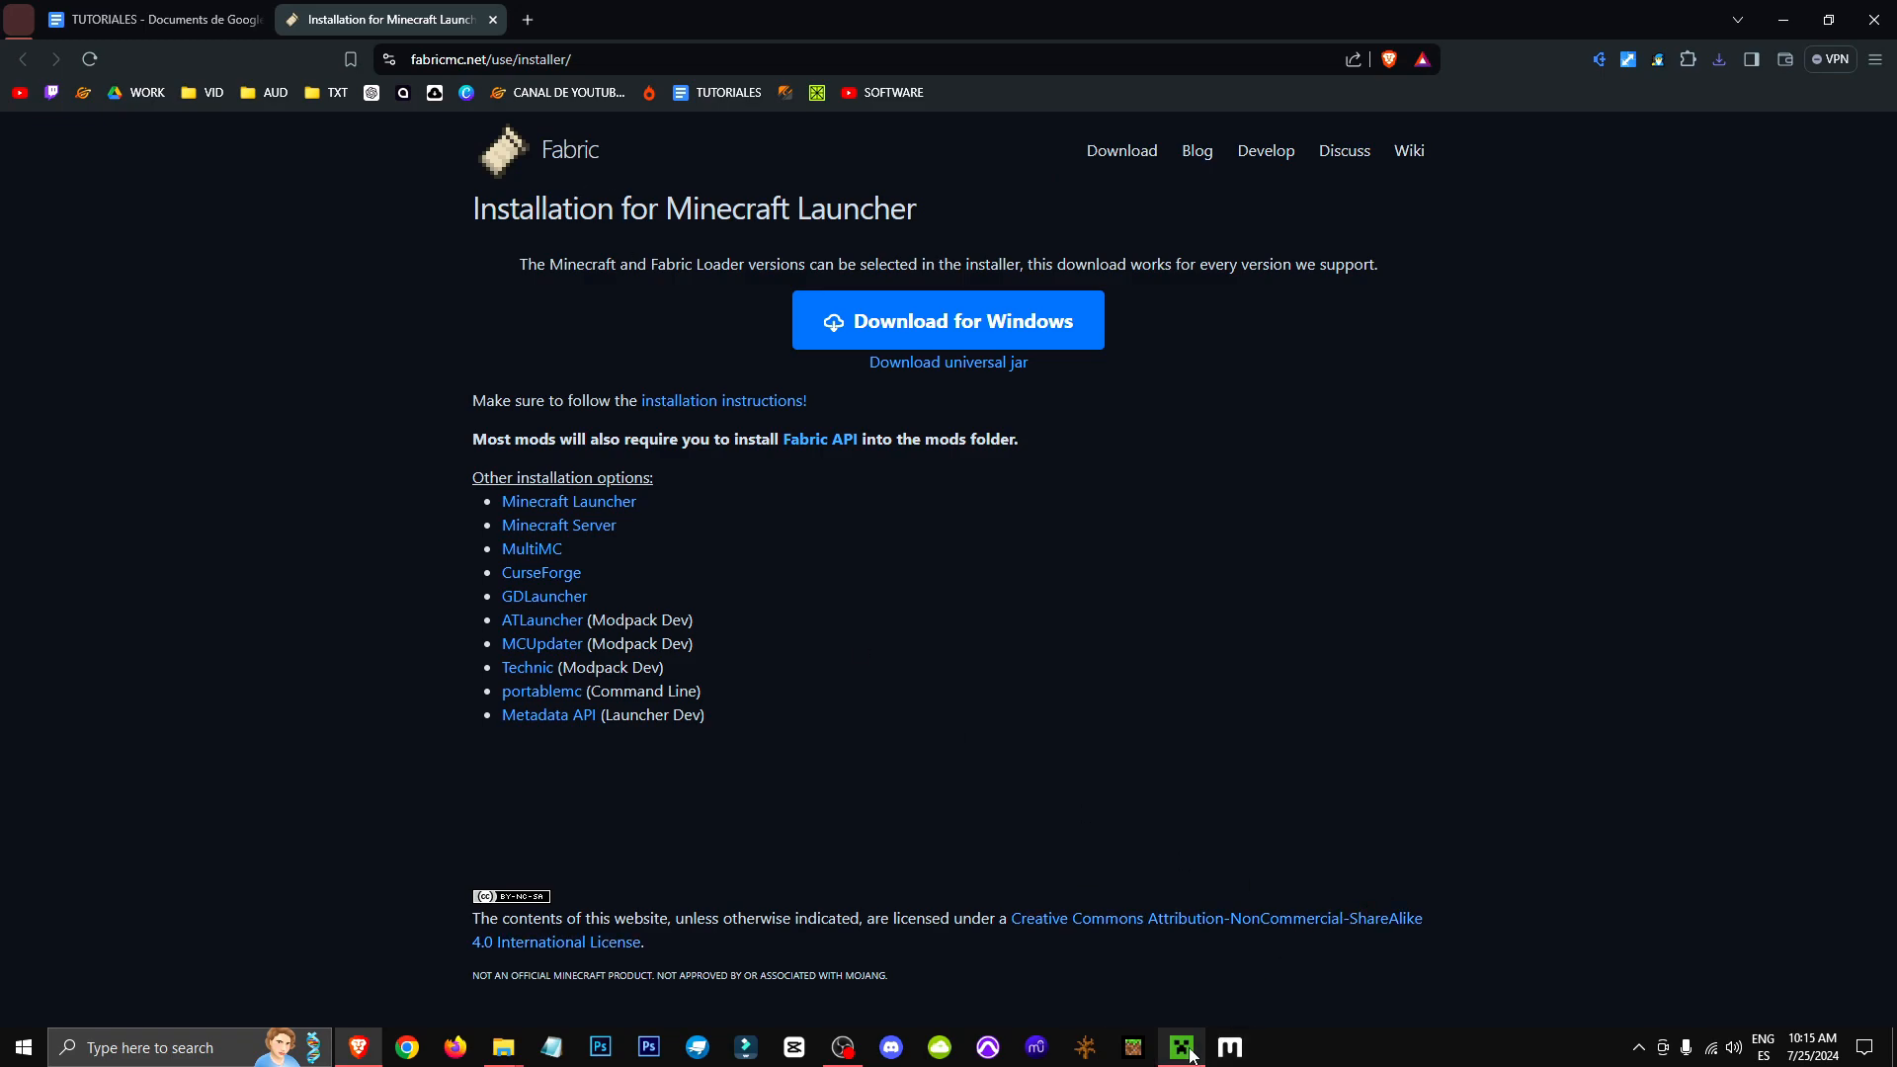
mouse_move(1179, 1048)
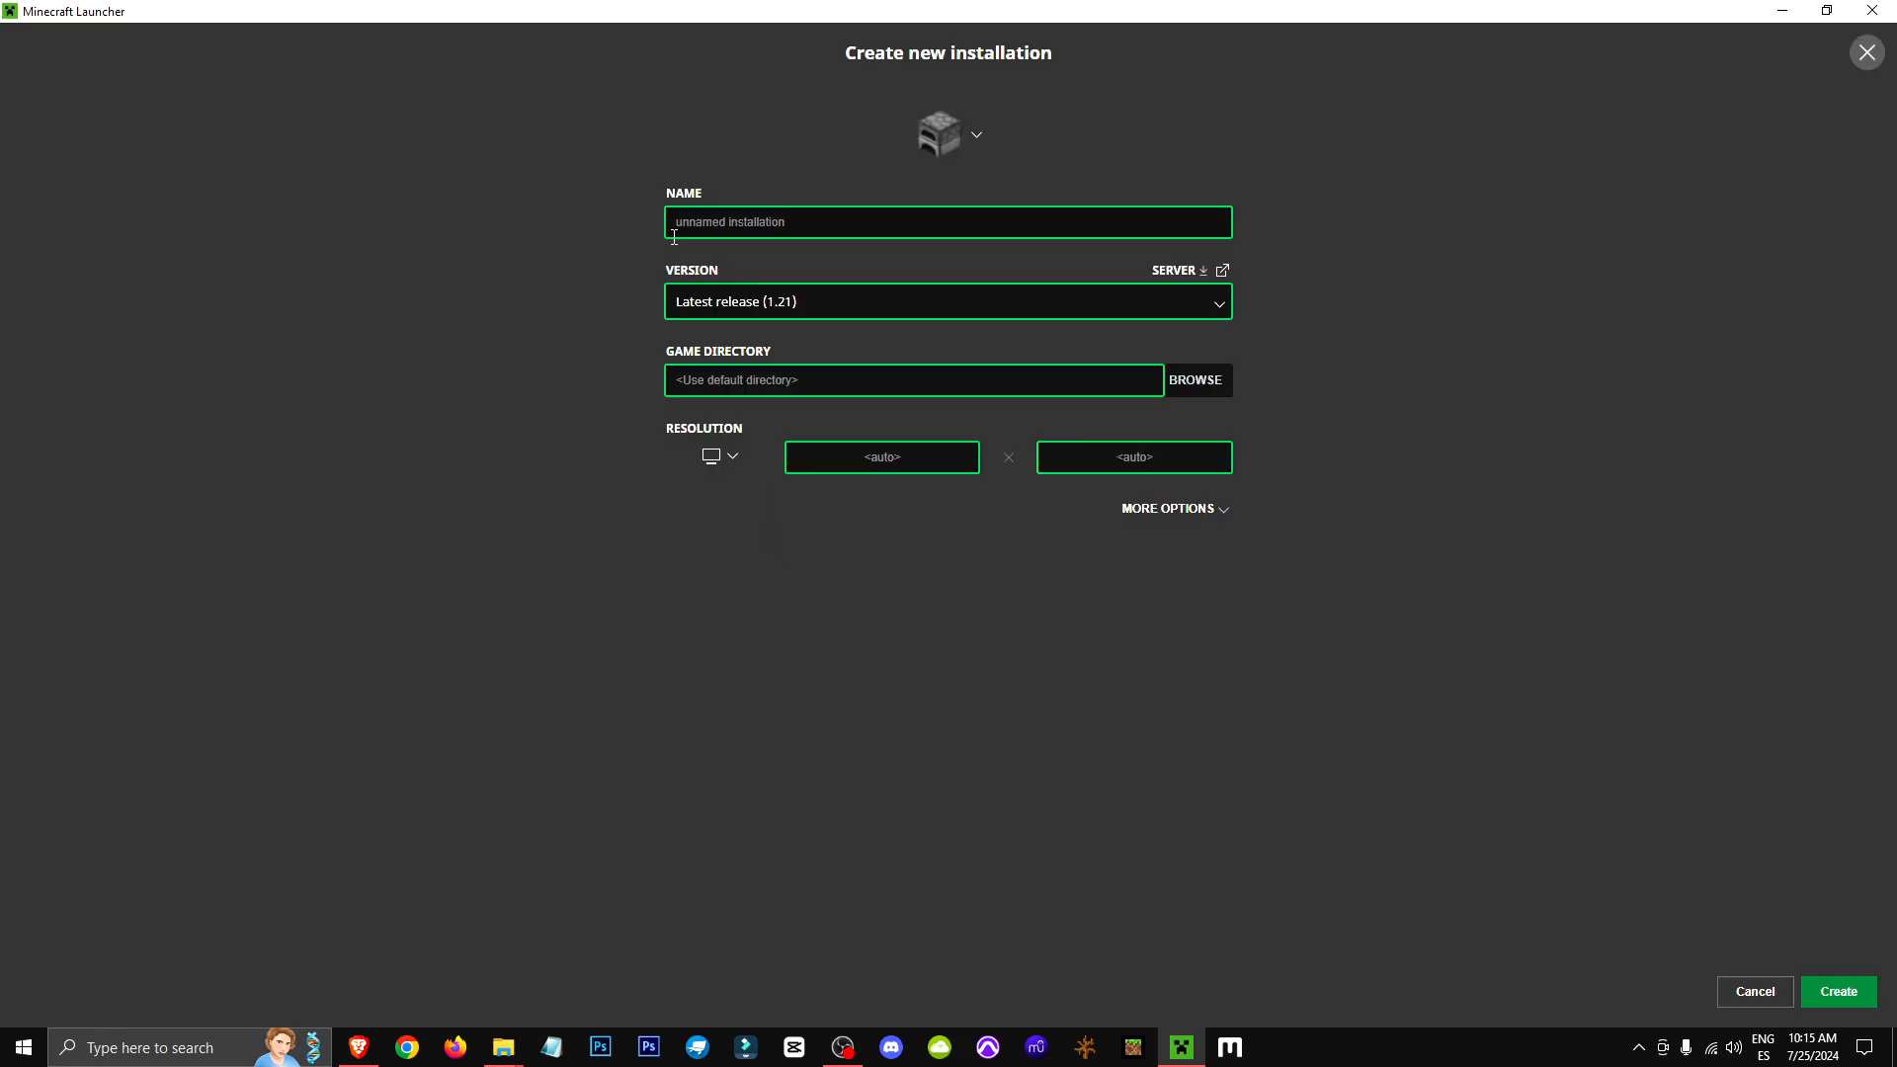
- Choose release fabric-loader-0.15.11-1.20.1 as the new installation's game version
type("fabric-loader-0.15.11-")
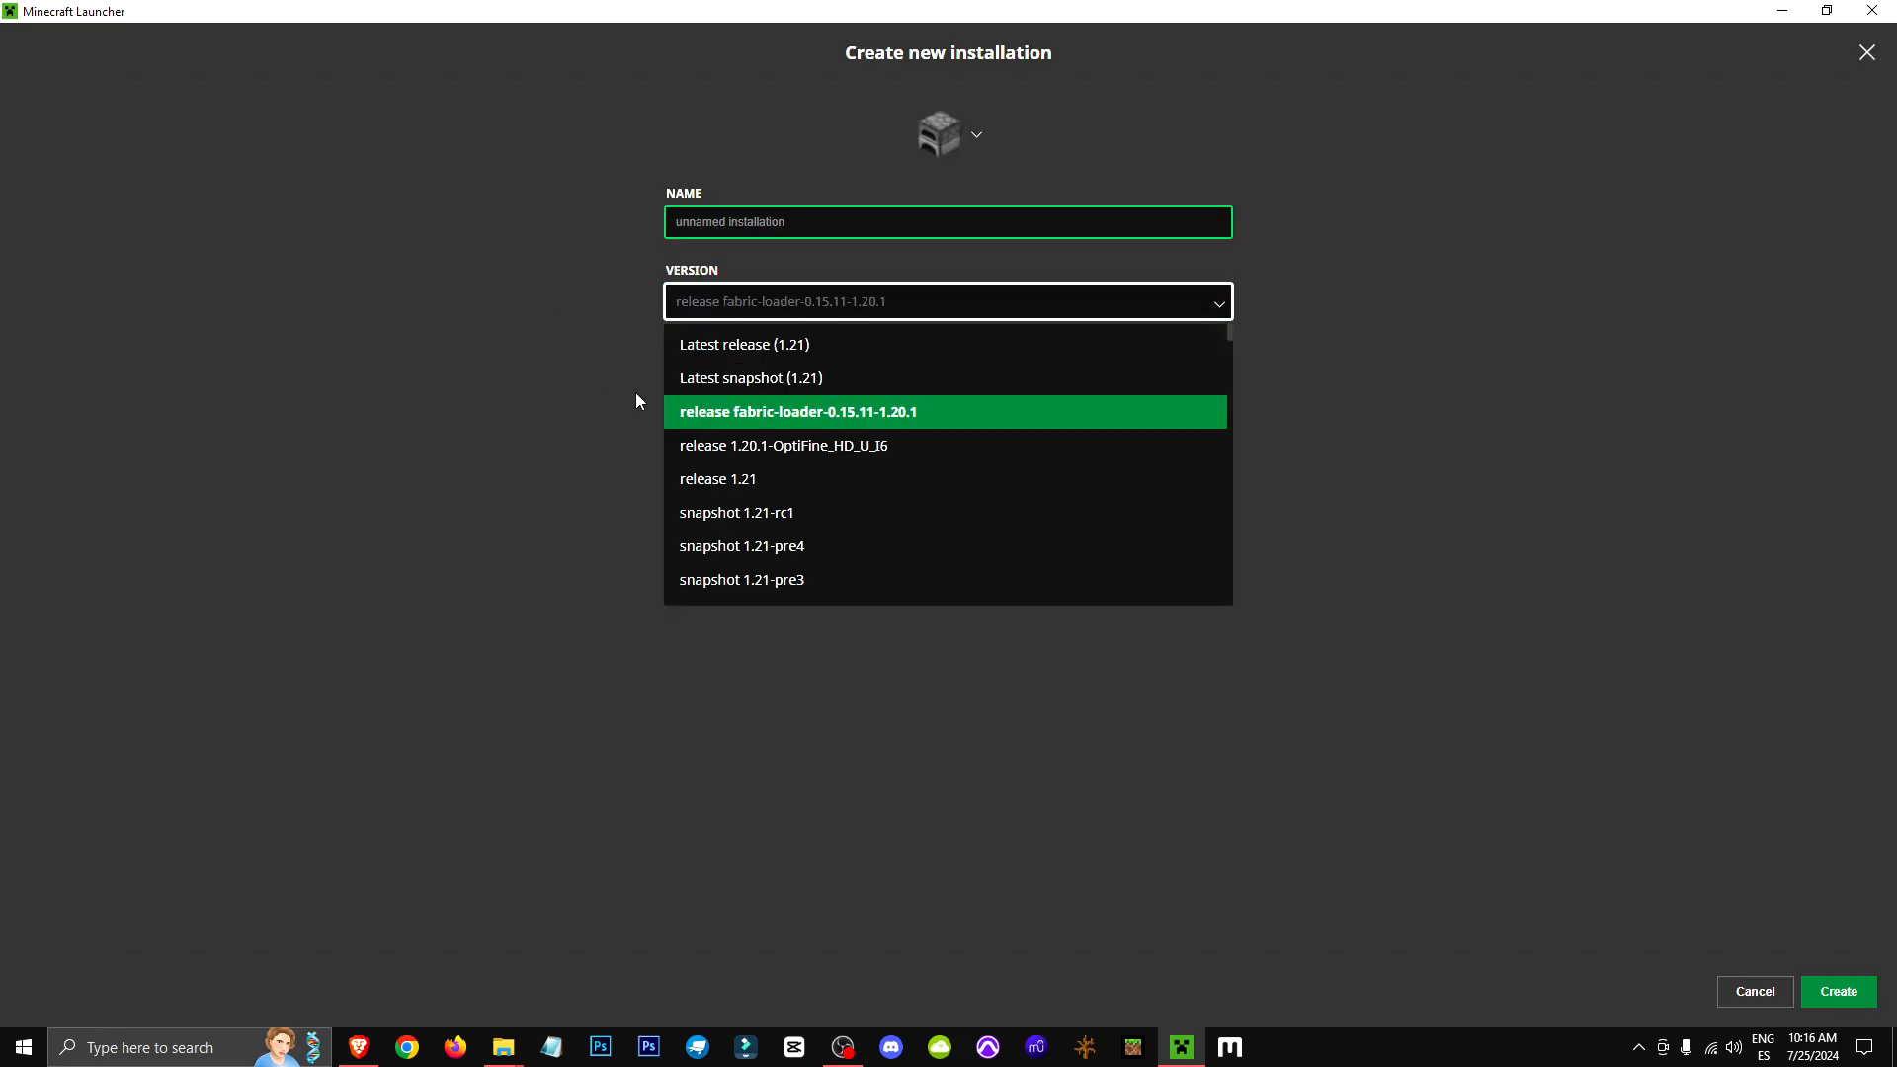
mouse_move(901, 412)
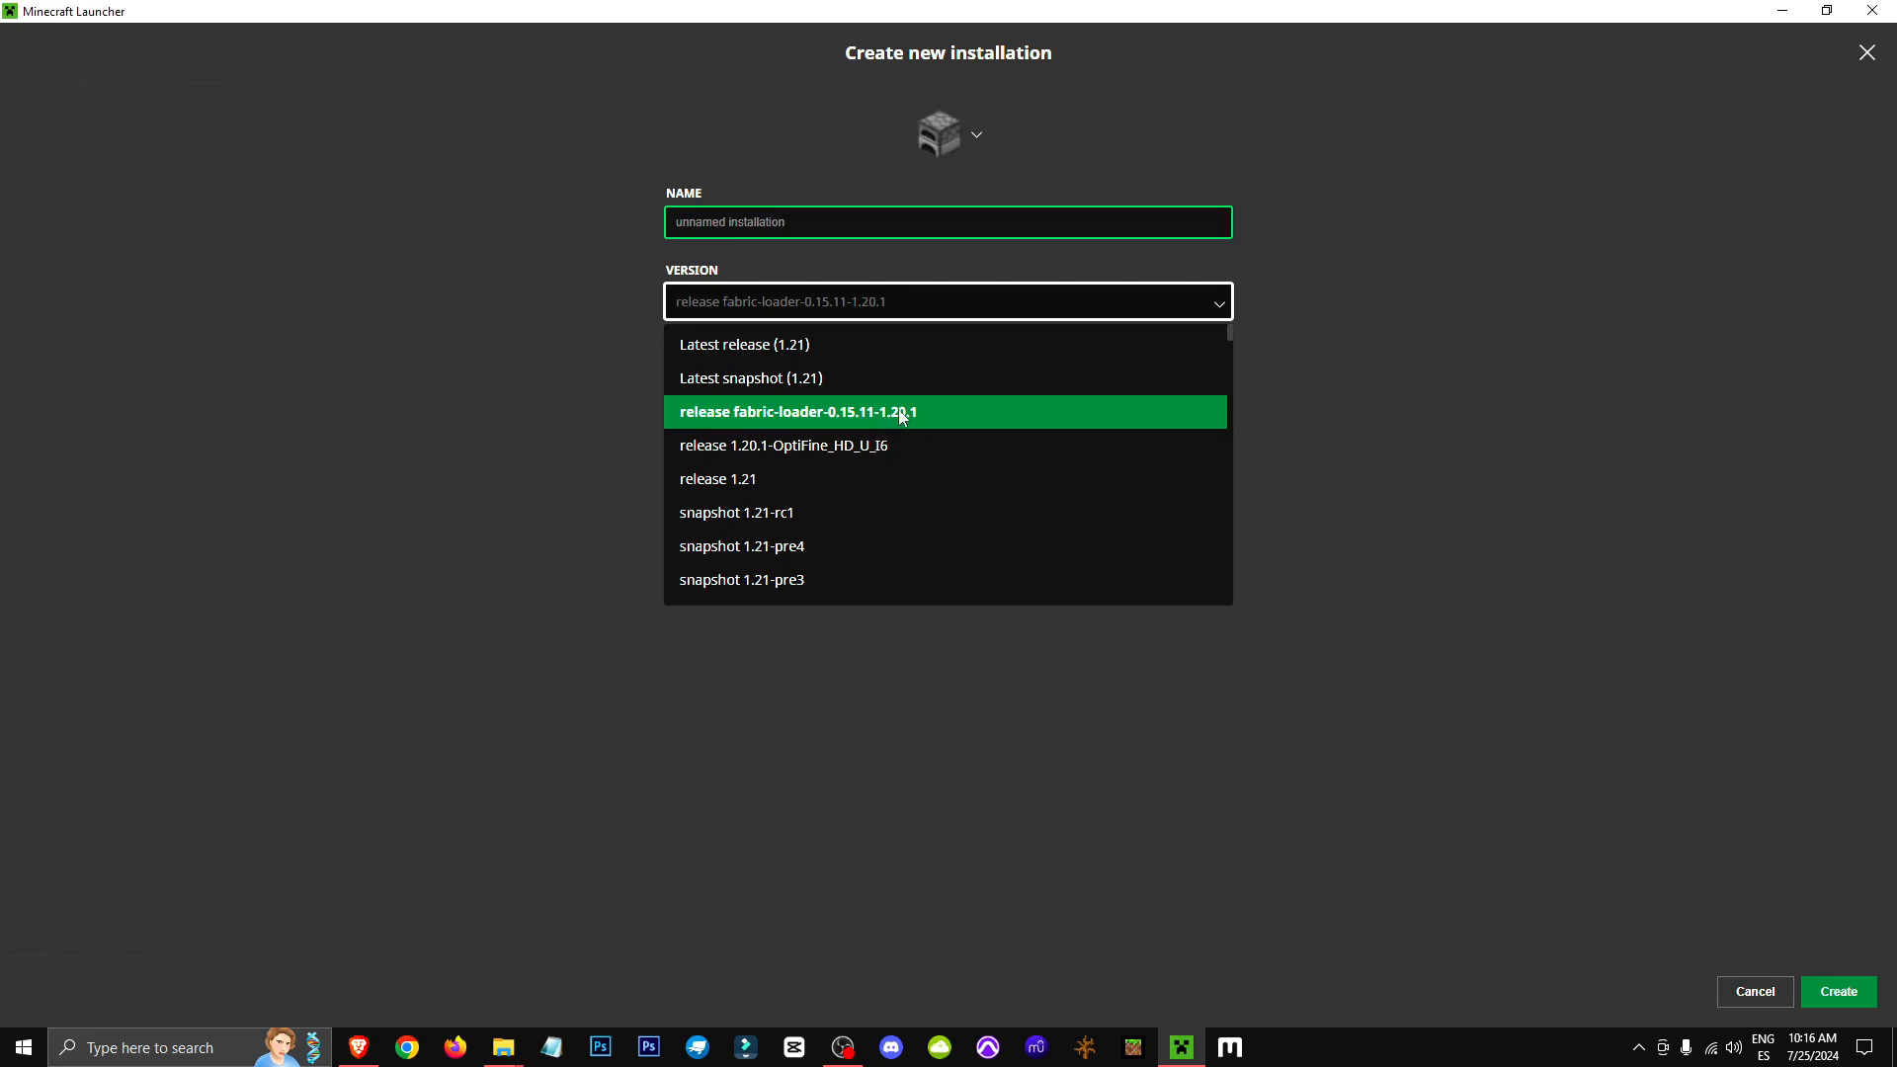
left_click(796, 411)
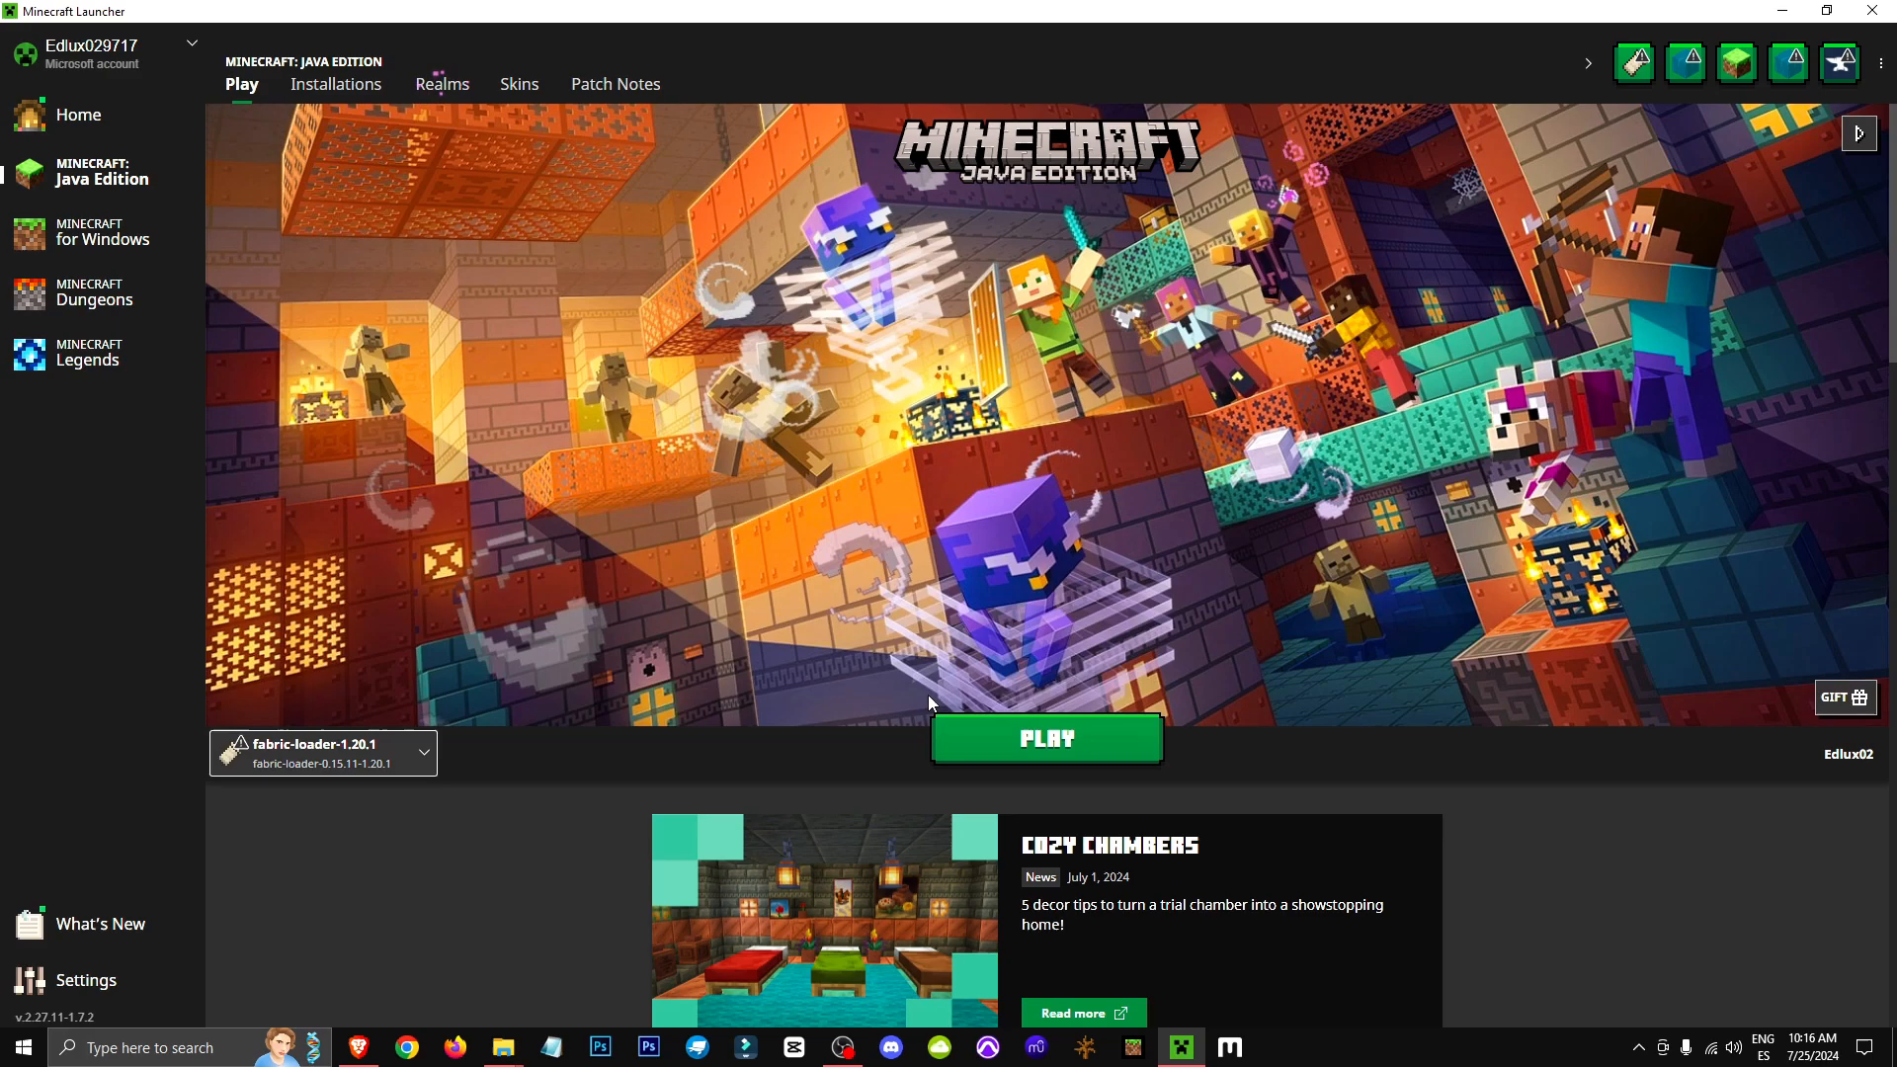
mouse_move(1130, 555)
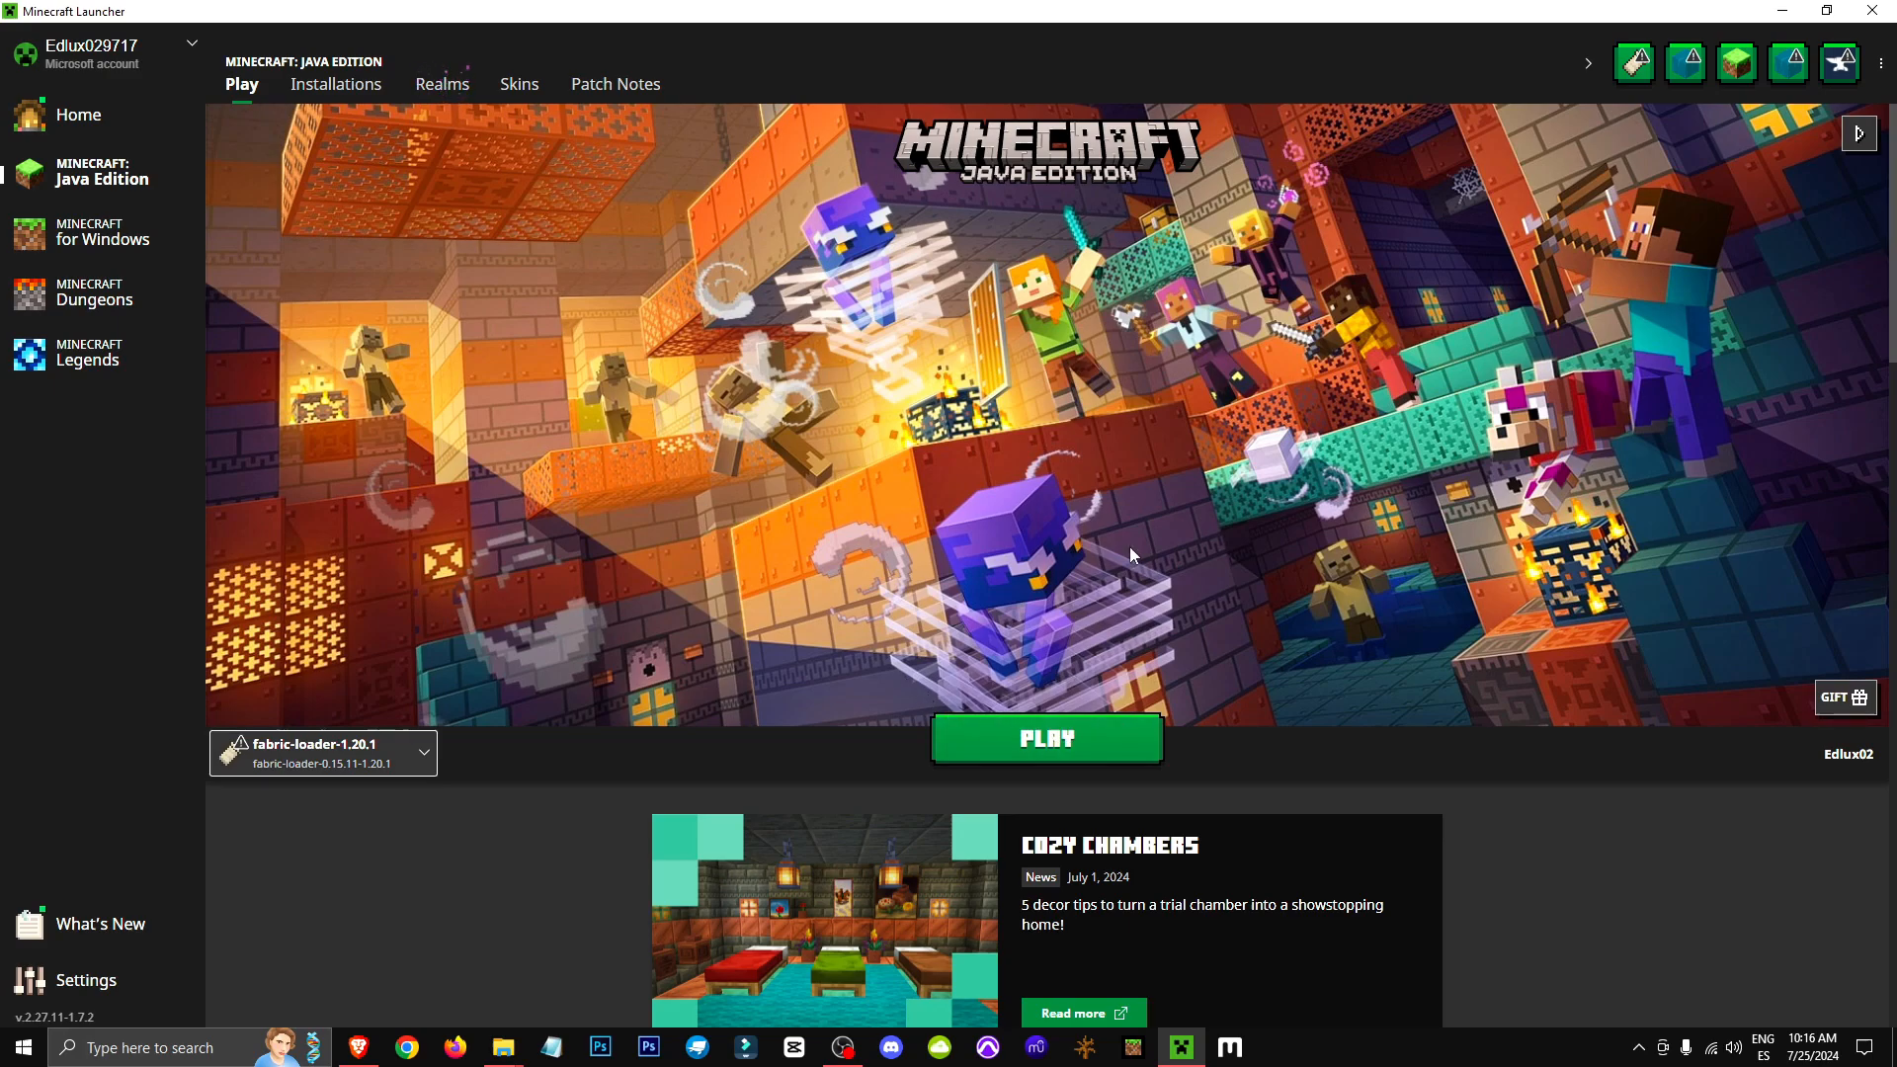